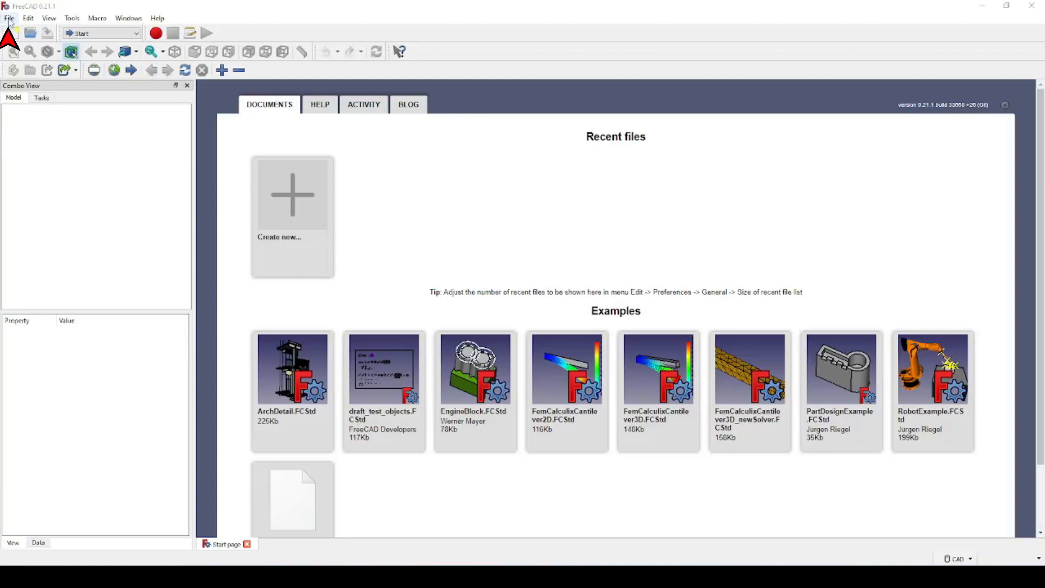
Step: Create a new empty Unnamed document from the Start page
{"action": "left_click", "coordinate": [13, 32]}
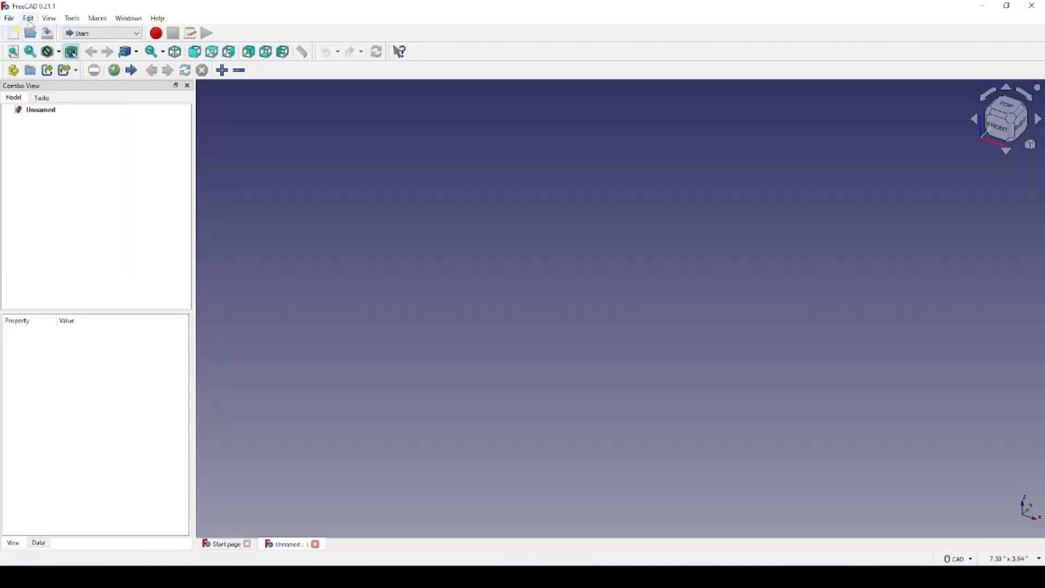
Step: Set the 3D view background to a simple solid black colour in Preferences and accept
{"action": "left_click", "coordinate": [28, 19]}
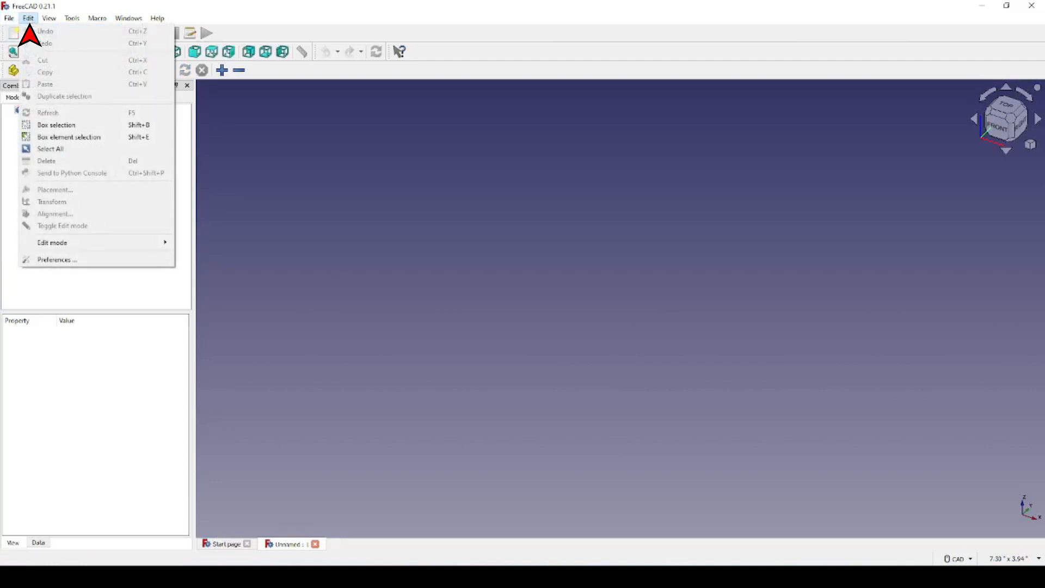
{"action": "mouse_move", "coordinate": [57, 259]}
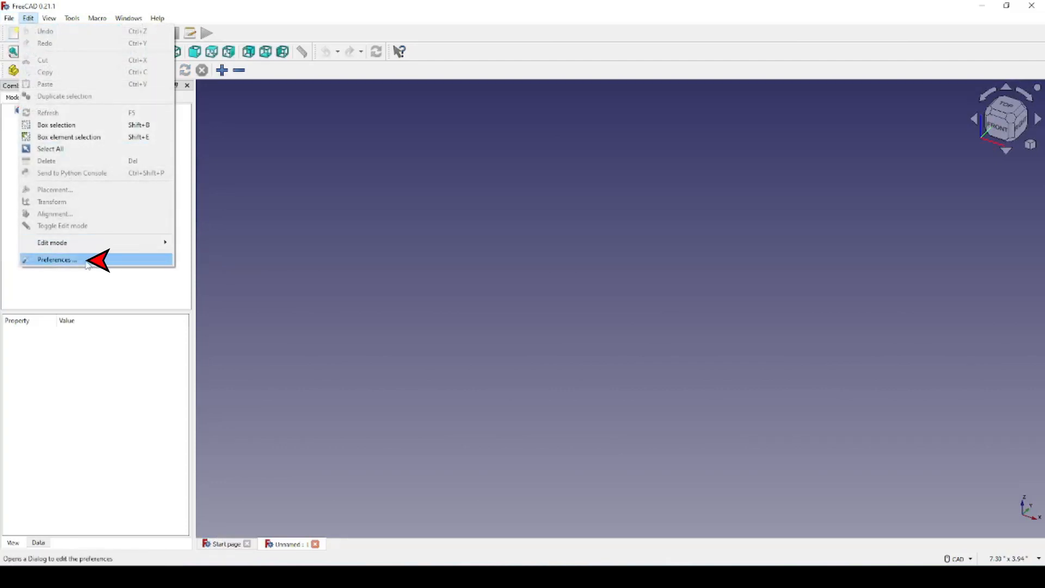
{"action": "left_click", "coordinate": [55, 260]}
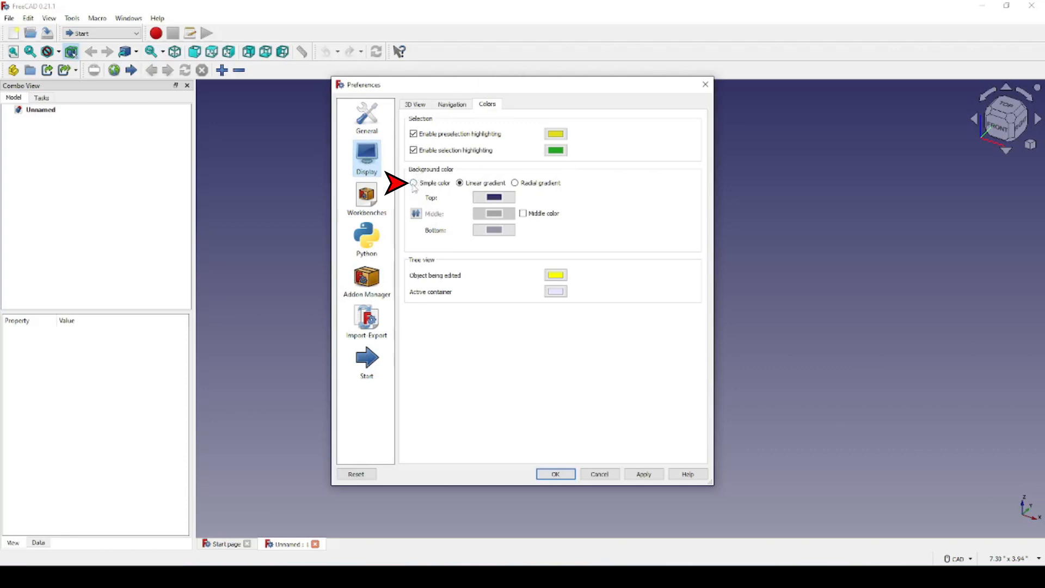
{"action": "left_click", "coordinate": [414, 182]}
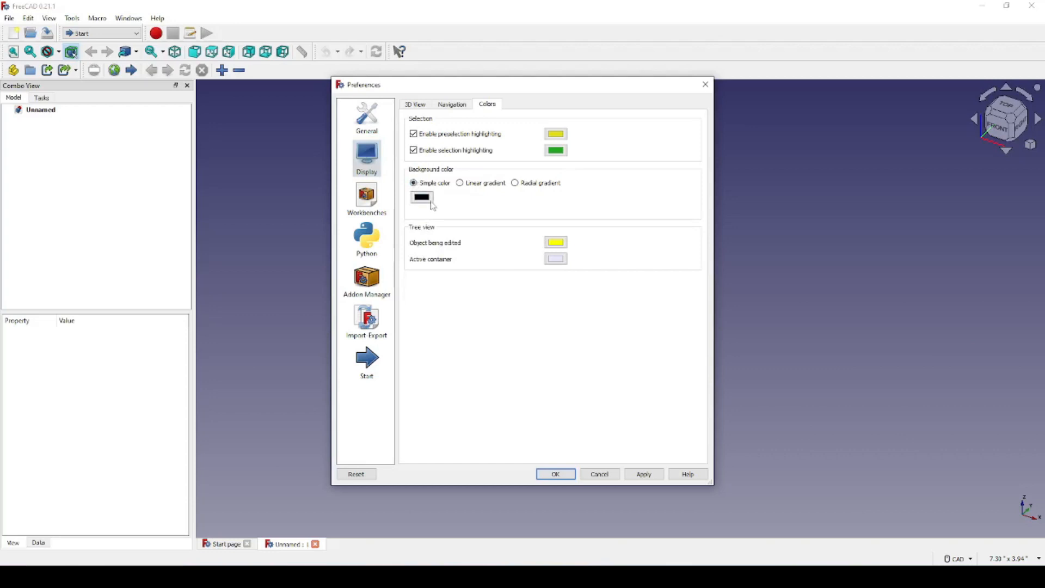
{"action": "left_click", "coordinate": [421, 199]}
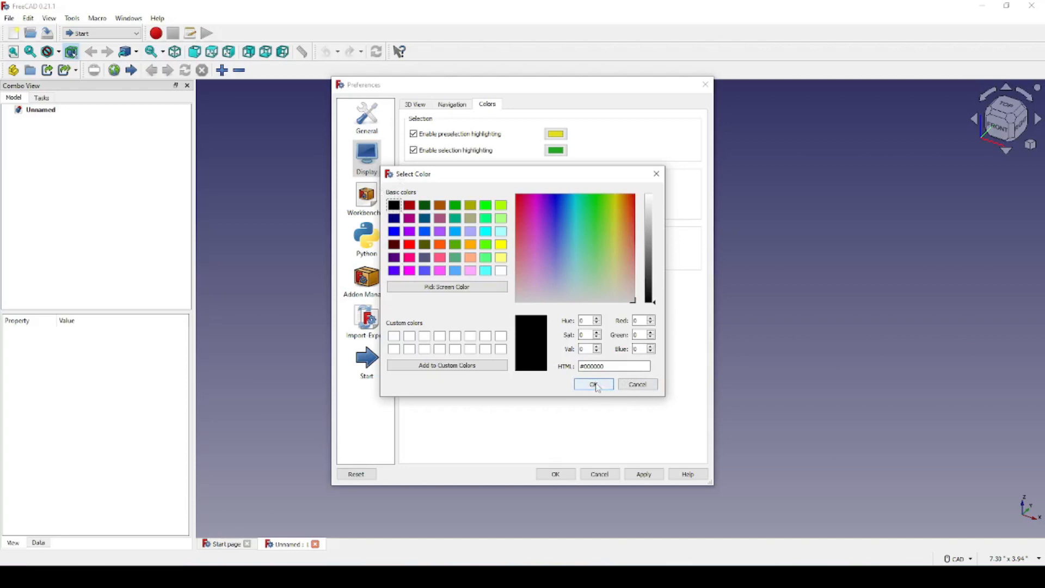
{"action": "left_click", "coordinate": [592, 384]}
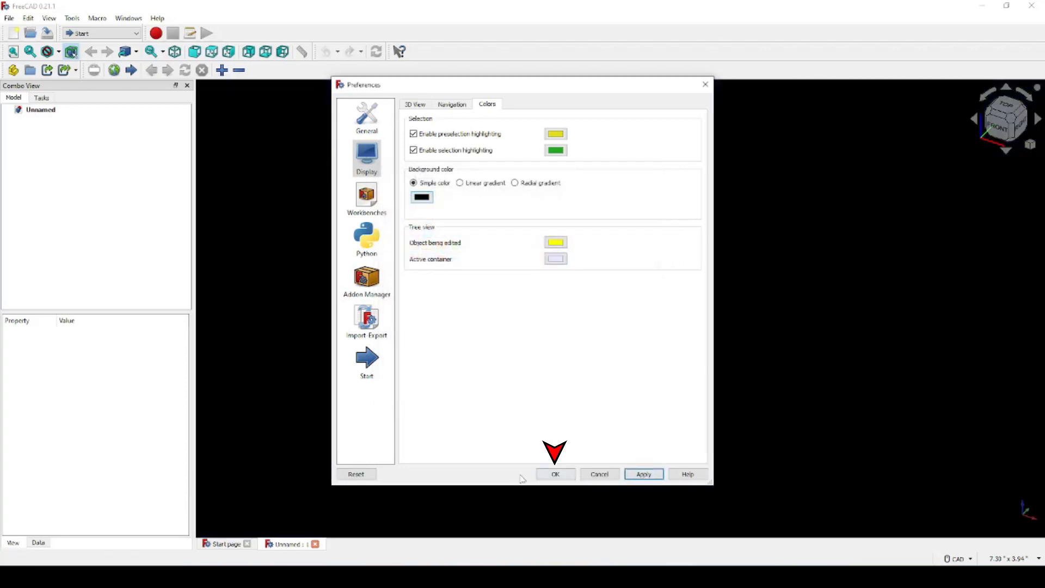
{"action": "left_click", "coordinate": [556, 473]}
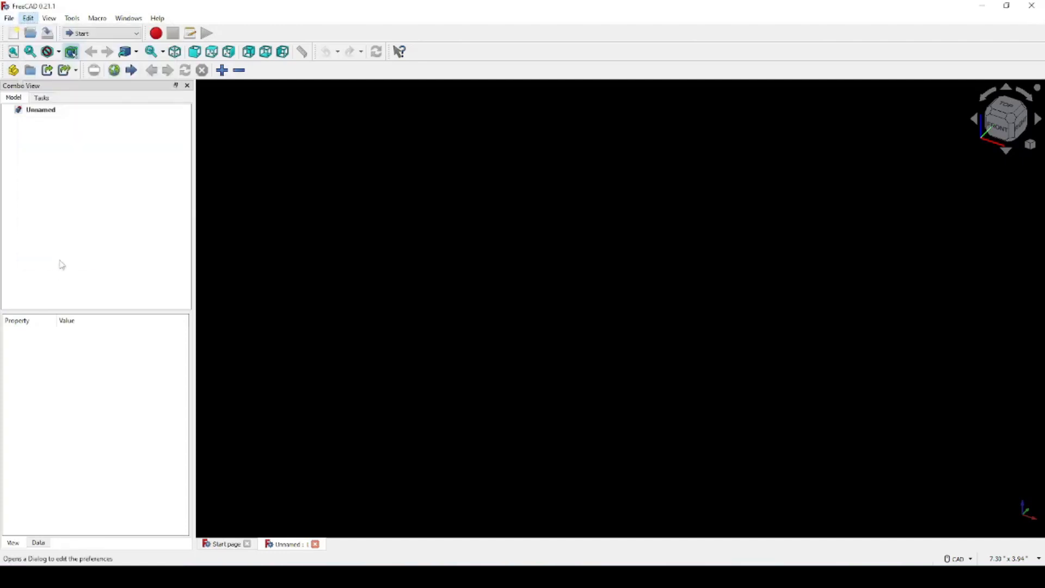
{"action": "left_click", "coordinate": [29, 19]}
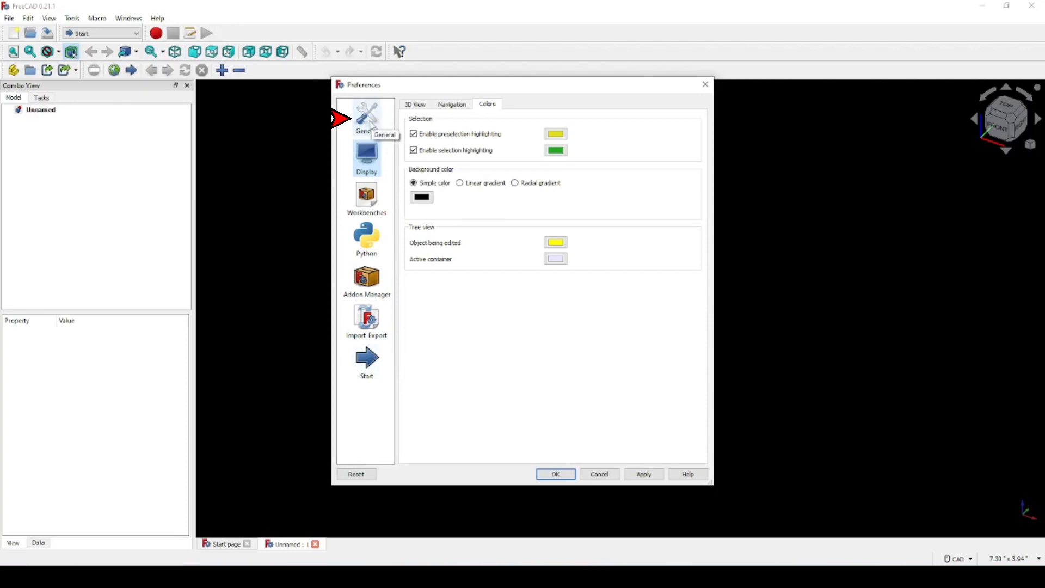
{"action": "left_click", "coordinate": [366, 117]}
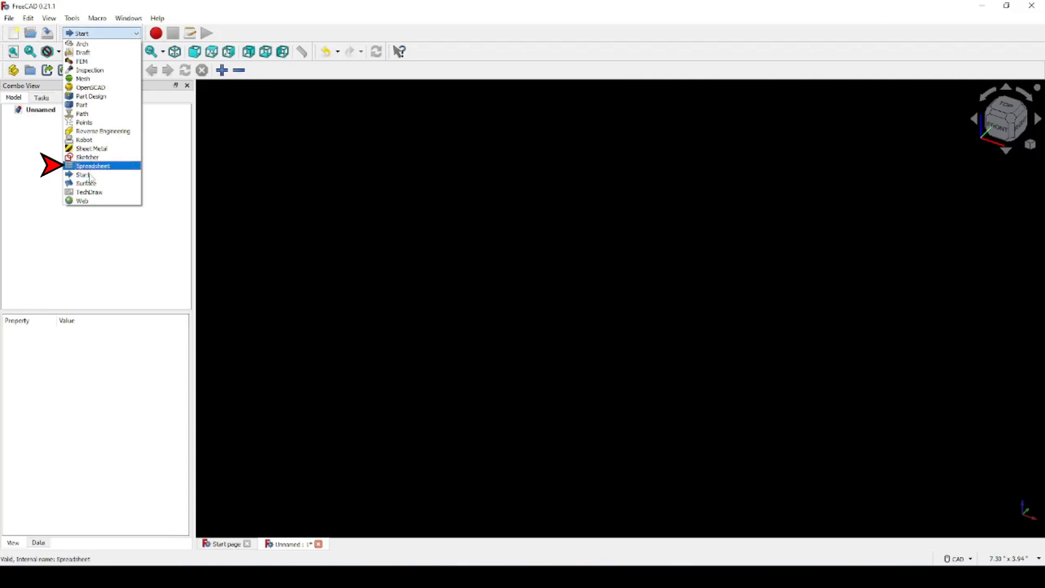
Step: Activate the Spreadsheet workbench and add a new empty spreadsheet to the document
{"action": "left_click", "coordinate": [94, 165]}
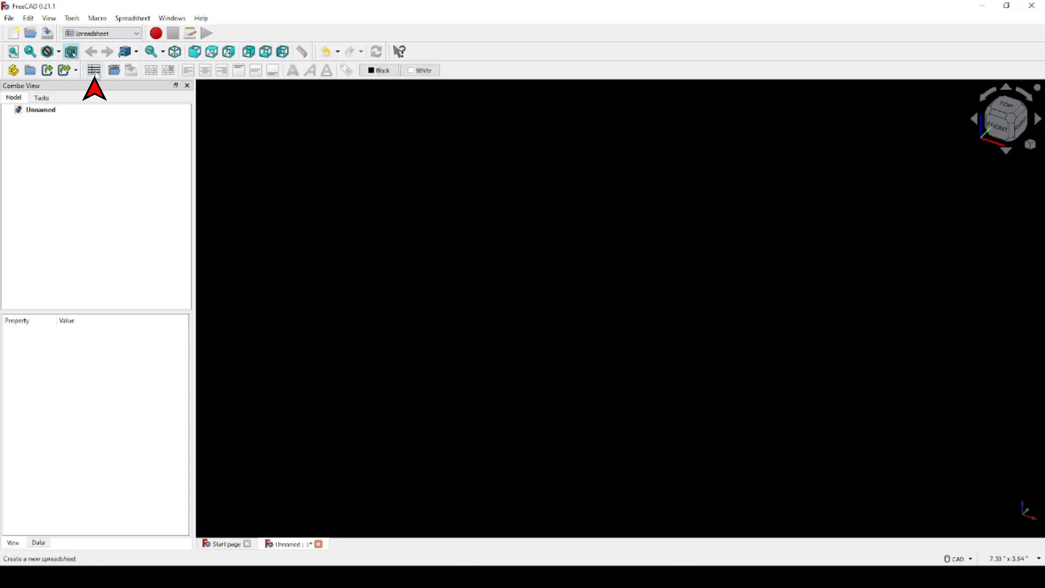
{"action": "mouse_move", "coordinate": [94, 69]}
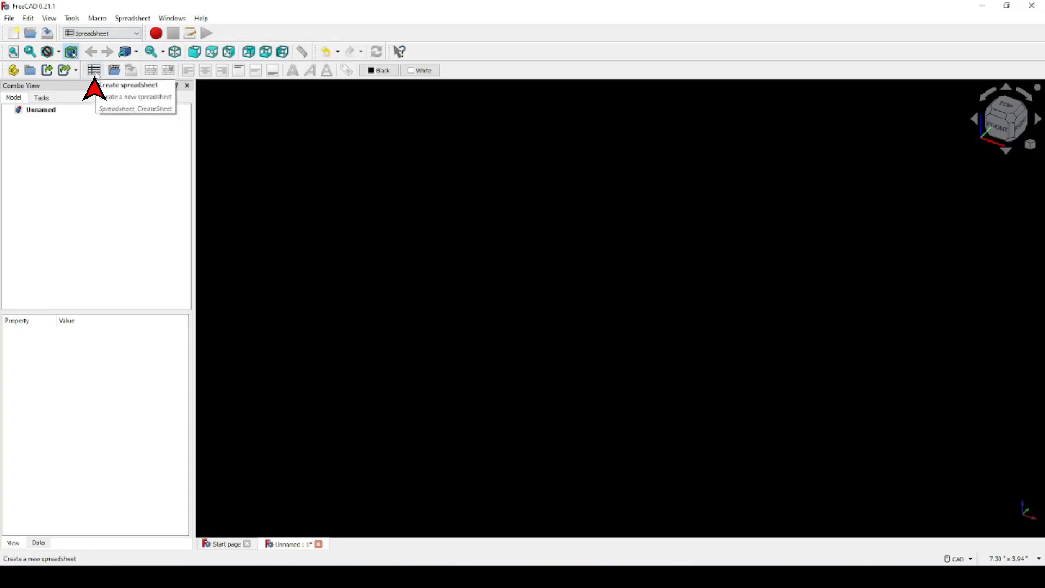
{"action": "left_click", "coordinate": [94, 70]}
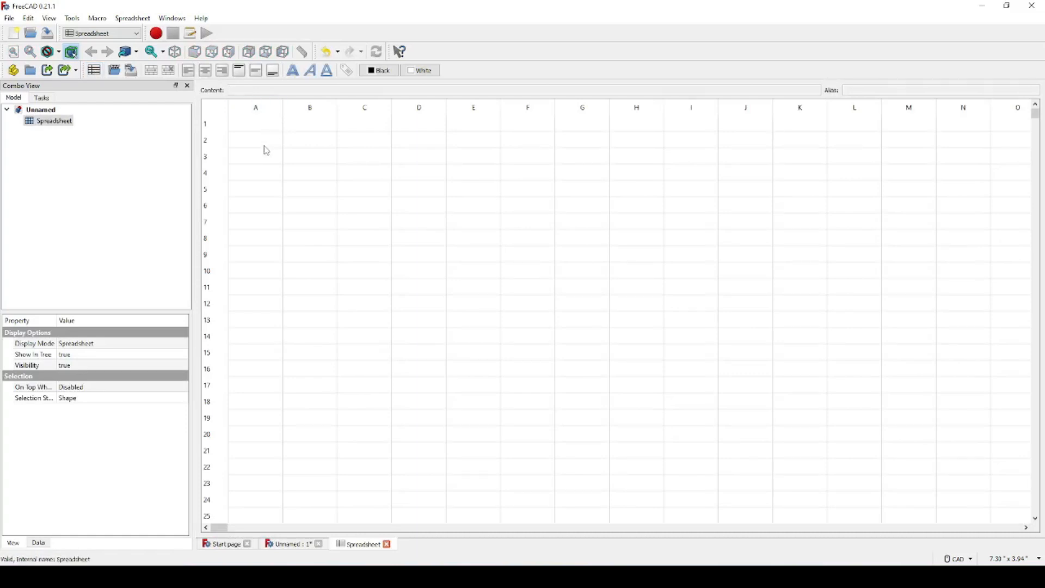
Step: Enter the labels 'Model Width' in A2 and 'Model Height' in A3
{"action": "left_click", "coordinate": [255, 140]}
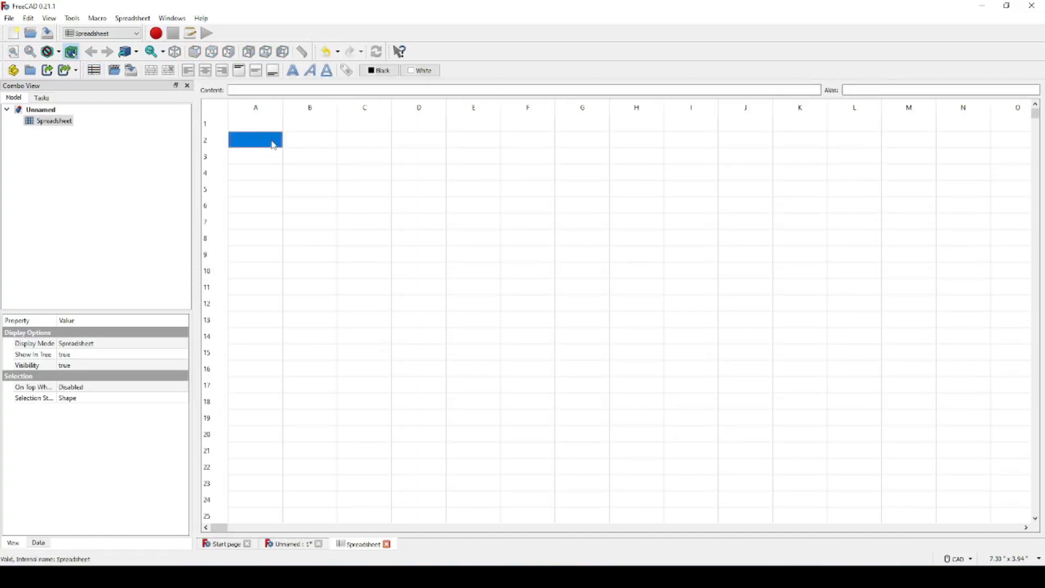
{"action": "mouse_move", "coordinate": [901, 135]}
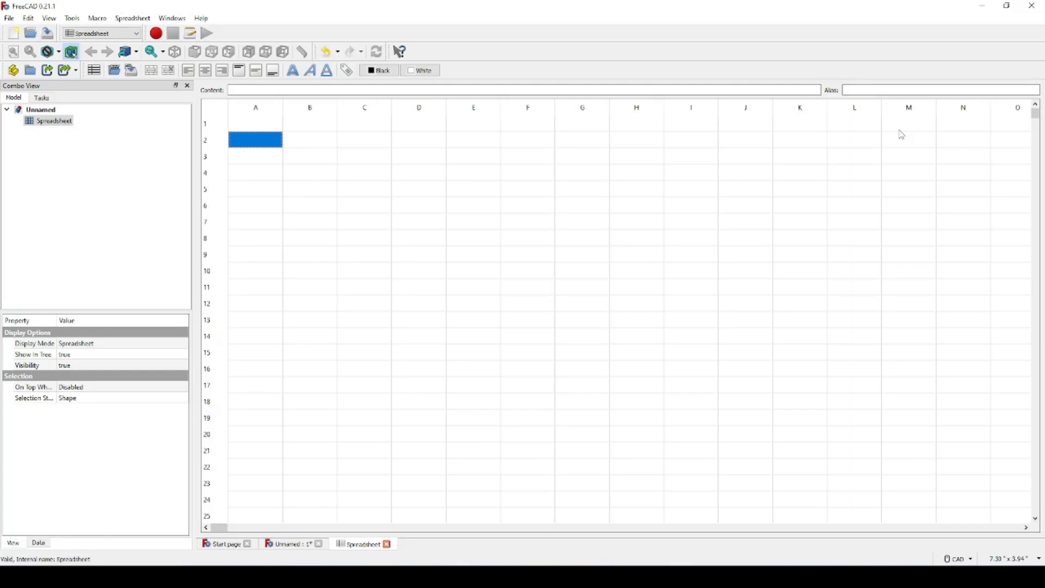
{"action": "type", "text": "M"}
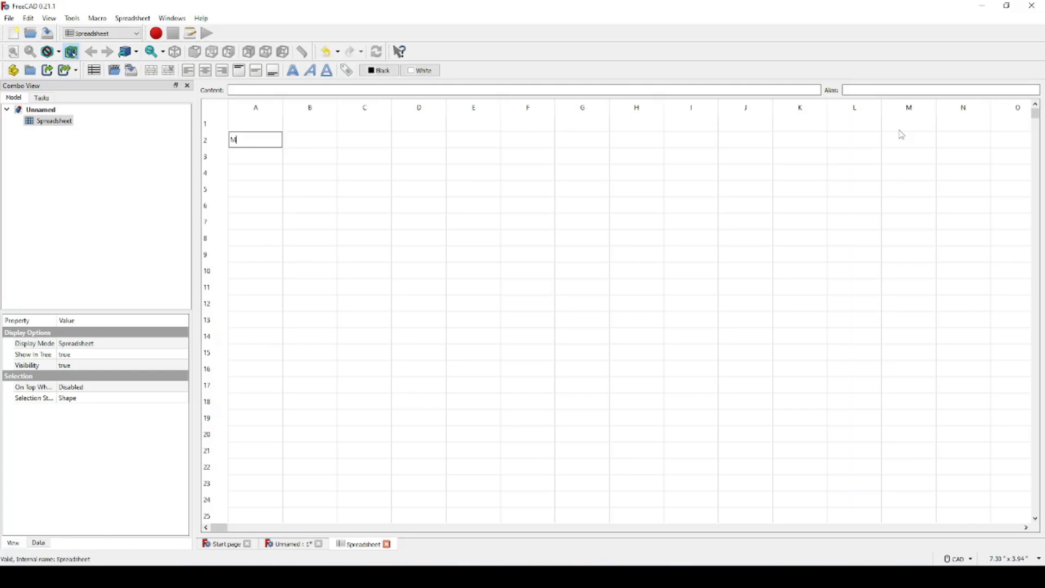
{"action": "type", "text": "odel"}
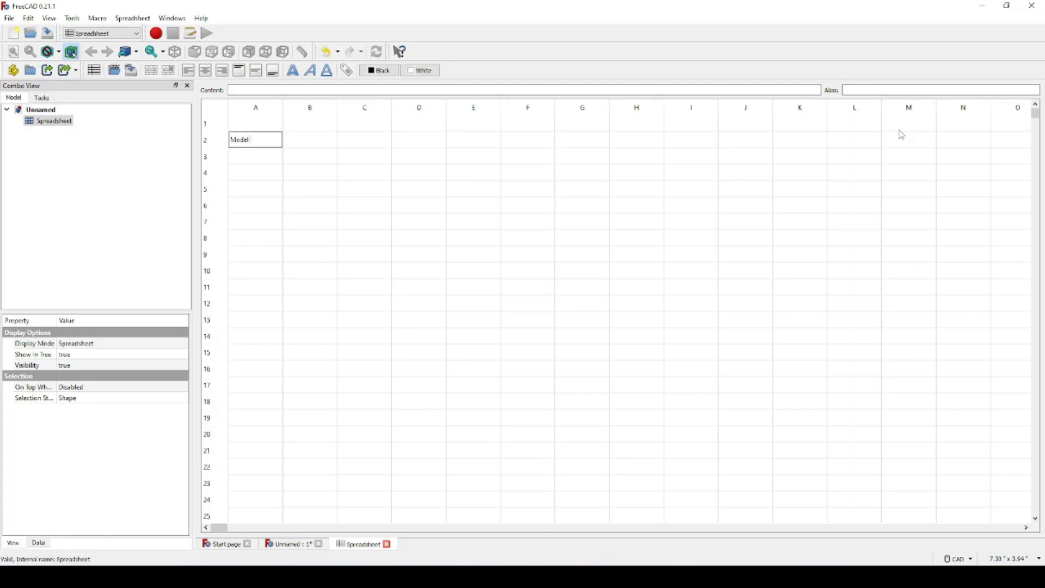
{"action": "type", "text": "Width"}
{"action": "left_click", "coordinate": [256, 155]}
{"action": "type", "text": "M"}
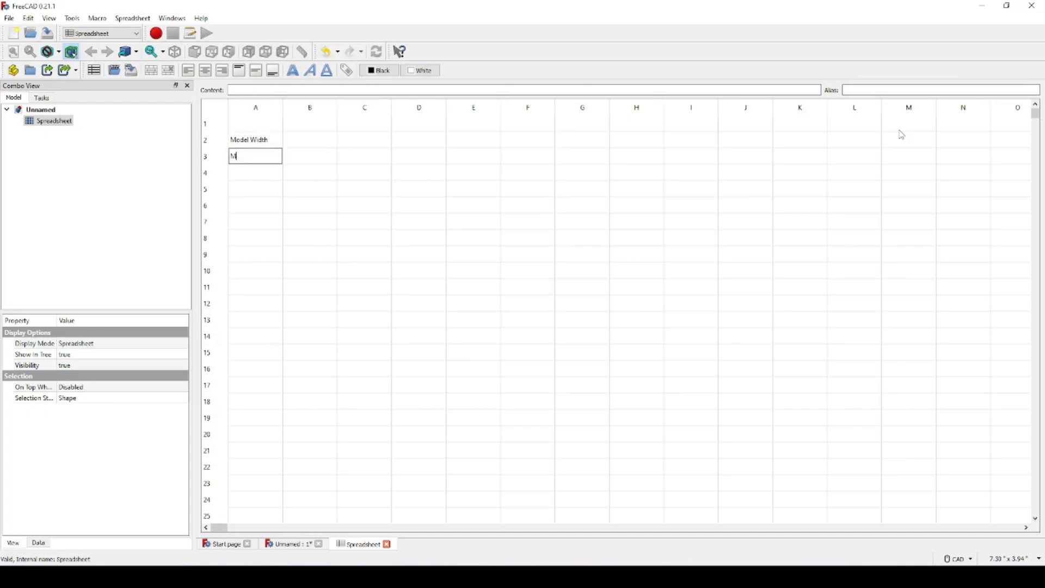
{"action": "type", "text": "odel"}
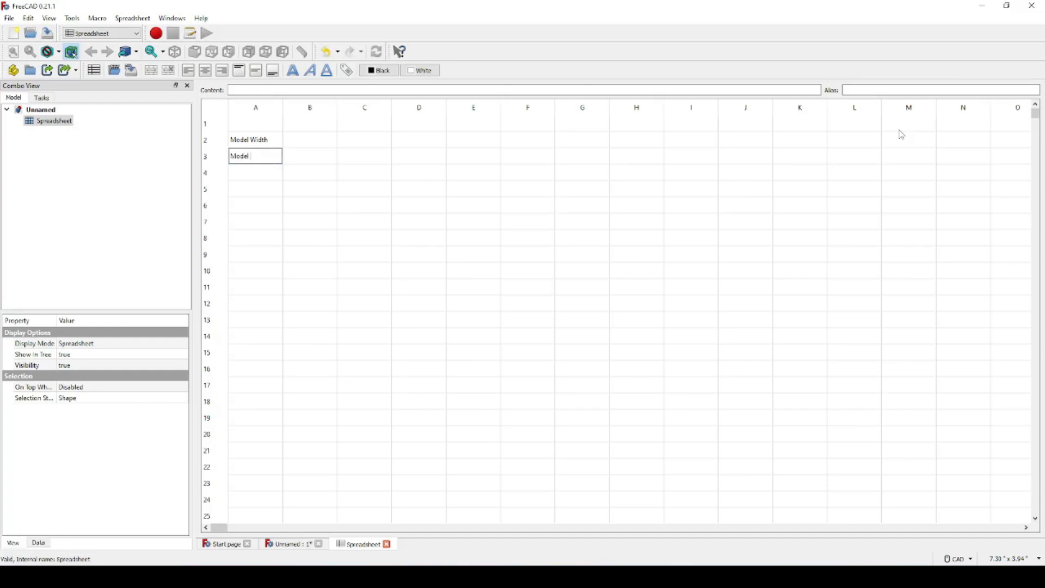
{"action": "type", "text": "Height"}
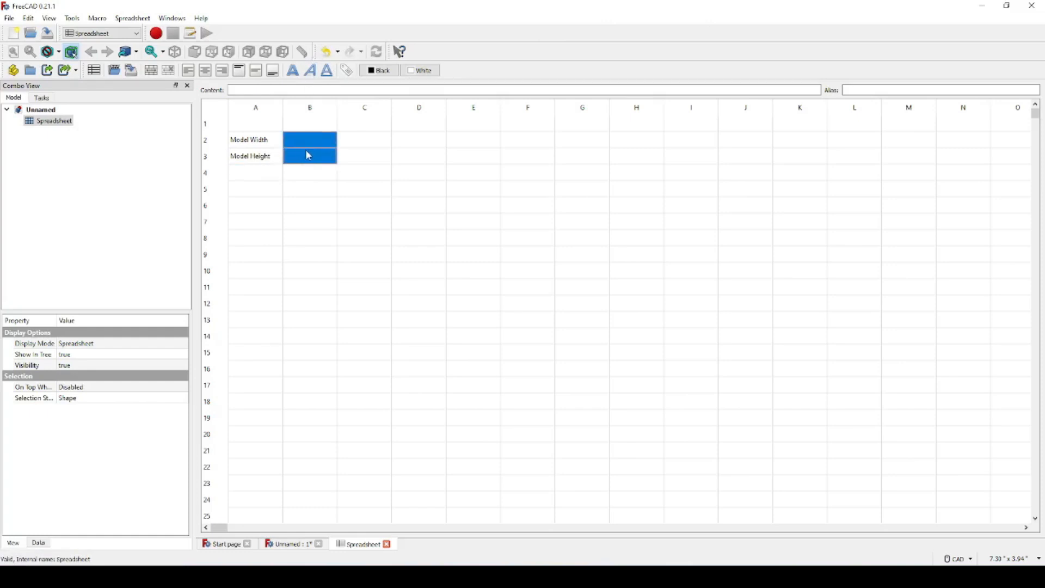
Step: Give cells B2:B3 an inch (") display unit through their cell properties
{"action": "right_click", "coordinate": [308, 155]}
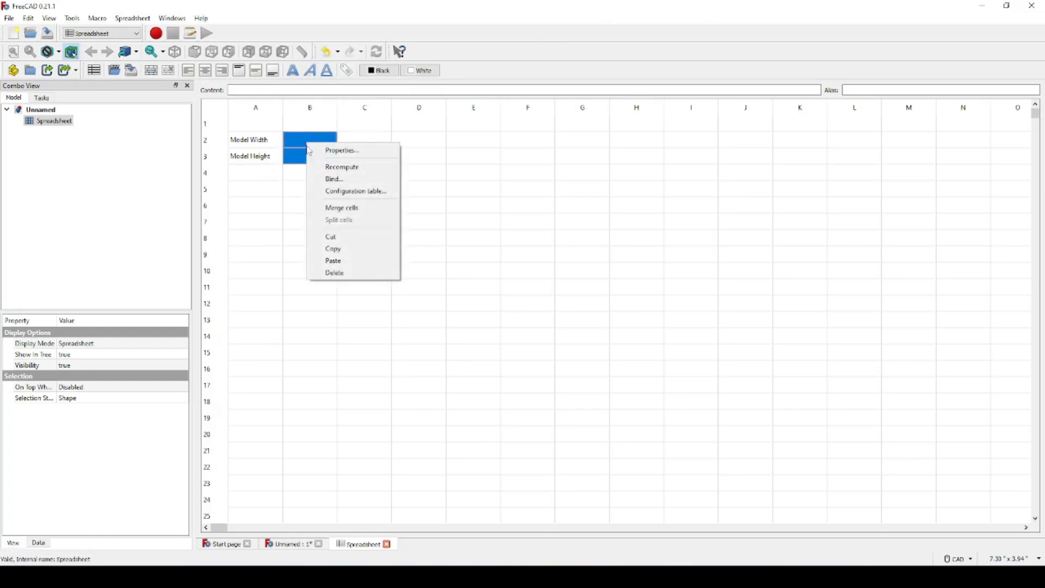
{"action": "mouse_move", "coordinate": [358, 151]}
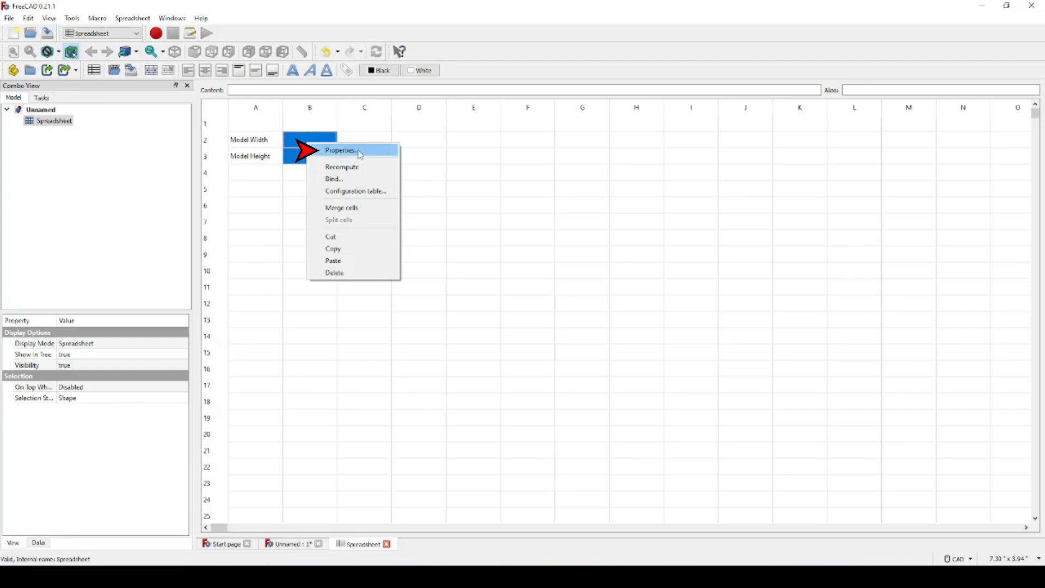
{"action": "left_click", "coordinate": [340, 151]}
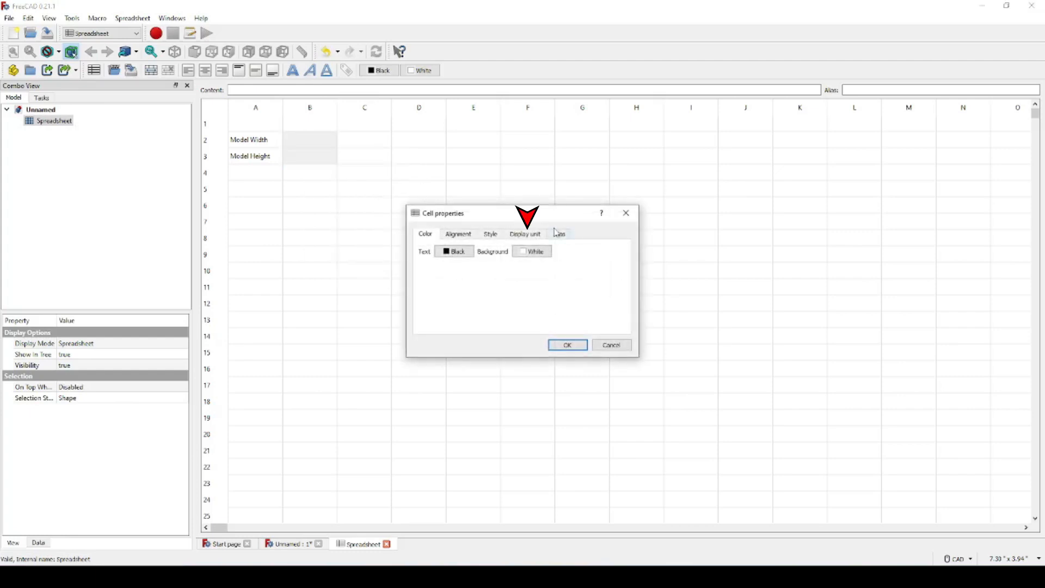
{"action": "left_click", "coordinate": [525, 234]}
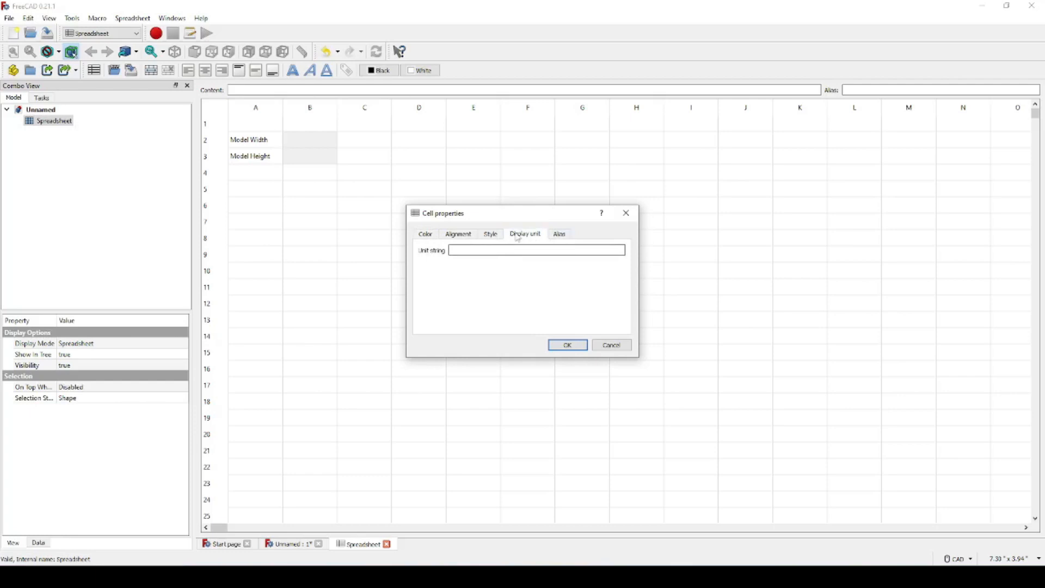
{"action": "type", "text": "1"}
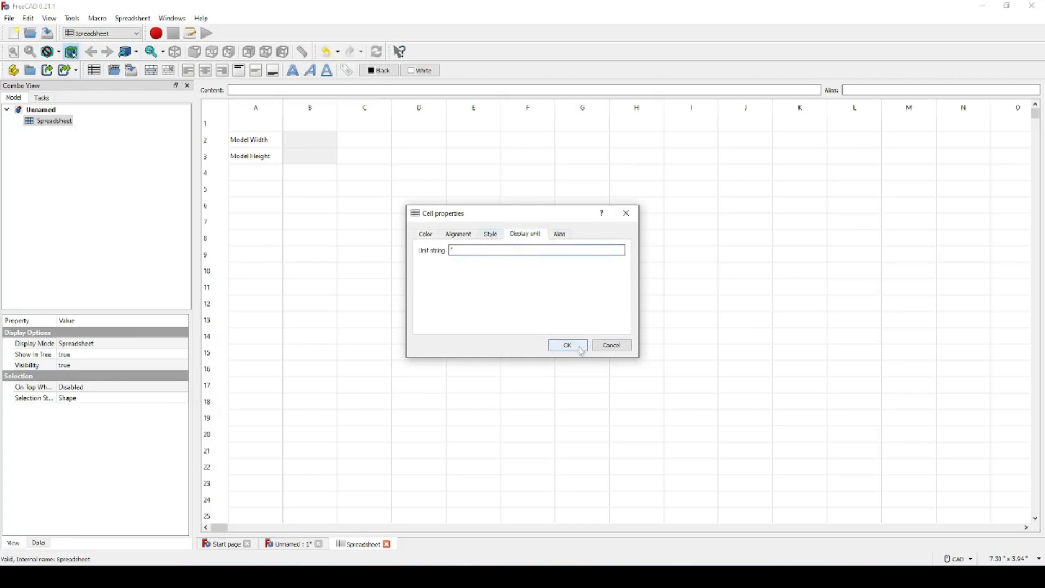
{"action": "left_click", "coordinate": [566, 345]}
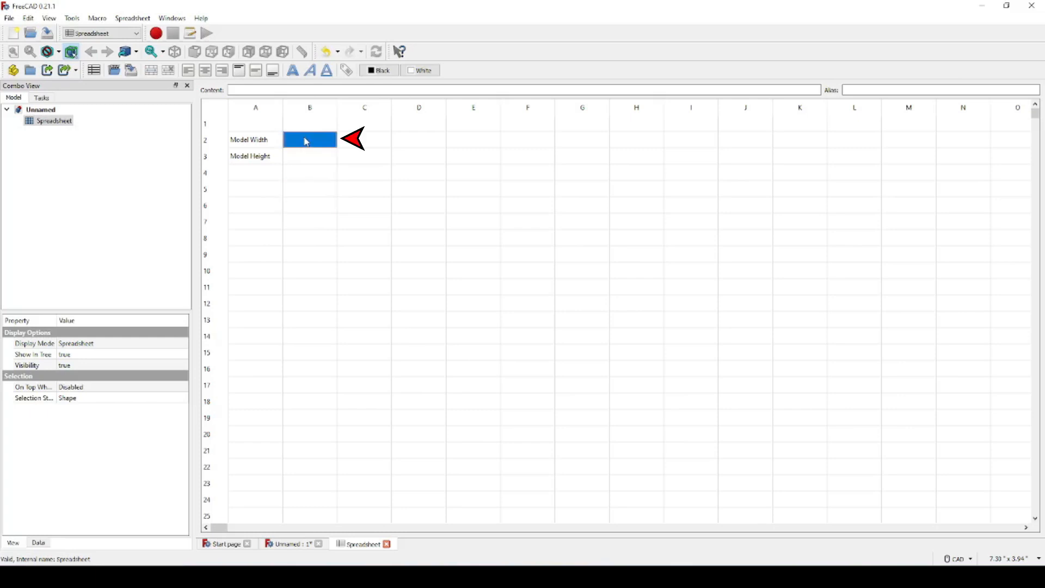
Step: Alias cell B2 as ModelWidth and cell B3 as ModelHeight
{"action": "left_click", "coordinate": [940, 90]}
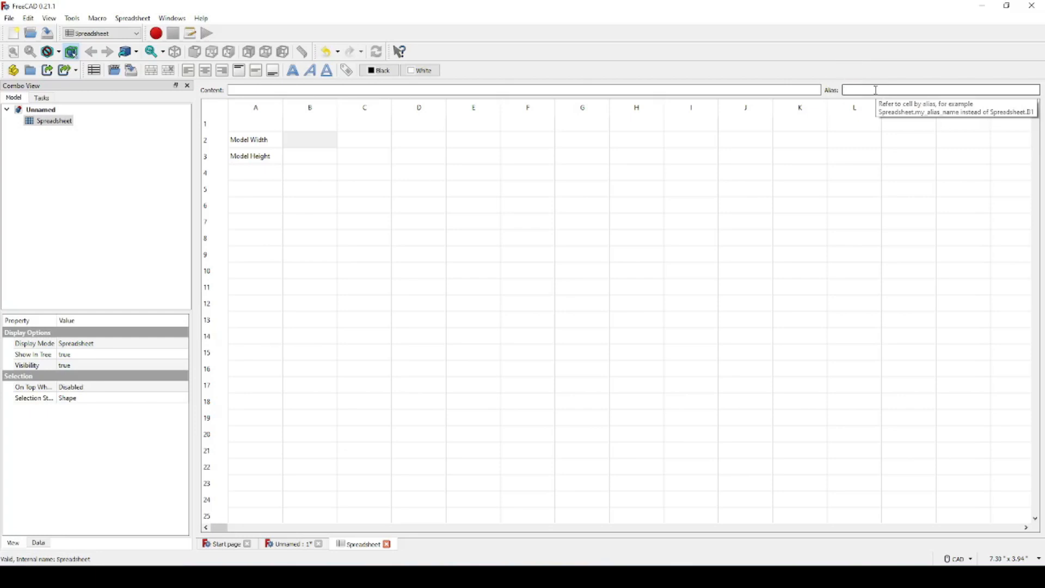
{"action": "type", "text": "ModelWidth"}
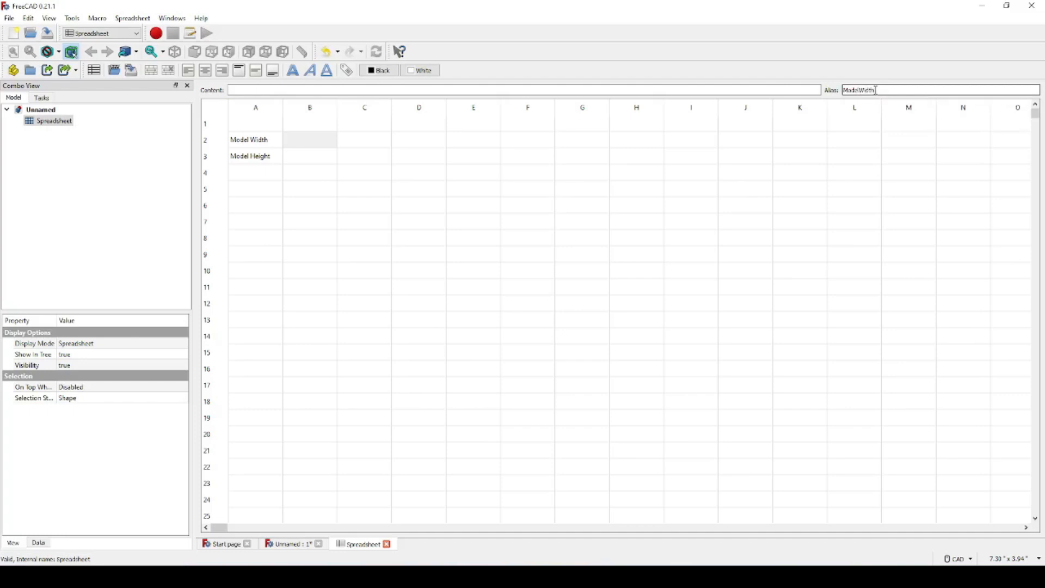
{"action": "left_click", "coordinate": [309, 139]}
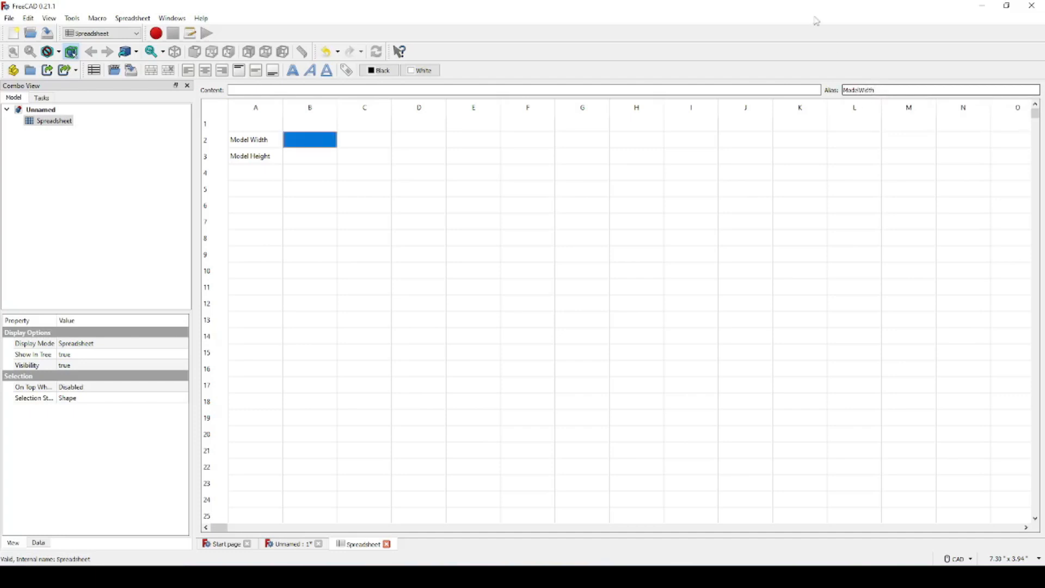
{"action": "left_click", "coordinate": [309, 156]}
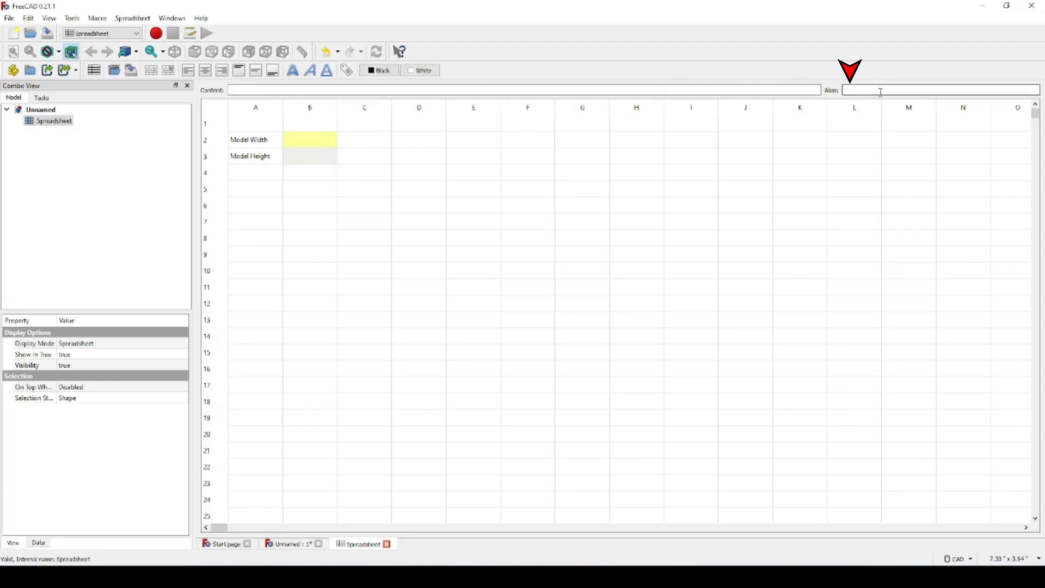
{"action": "type", "text": "ModelHeight"}
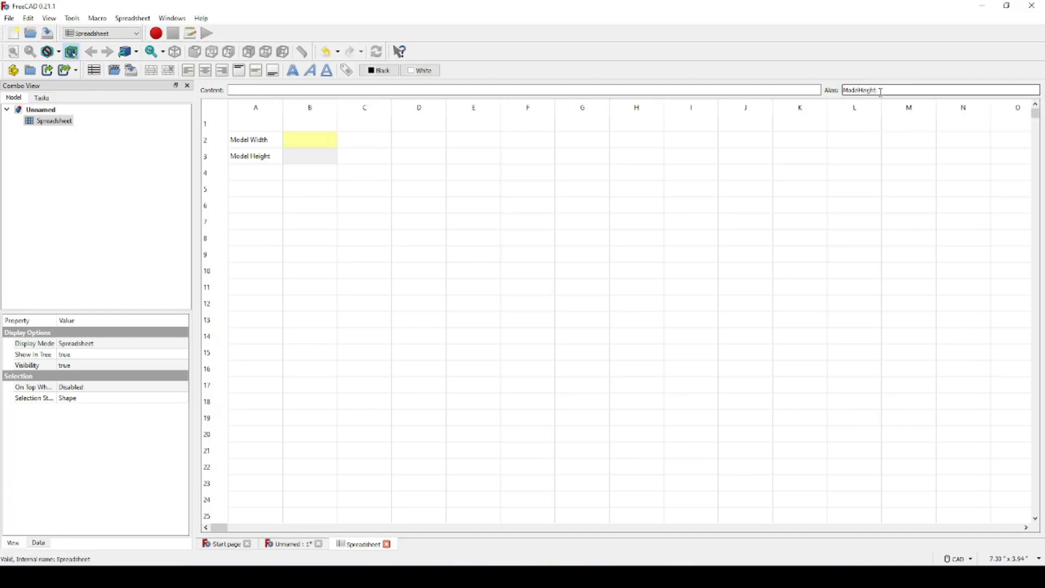
{"action": "left_click", "coordinate": [310, 156]}
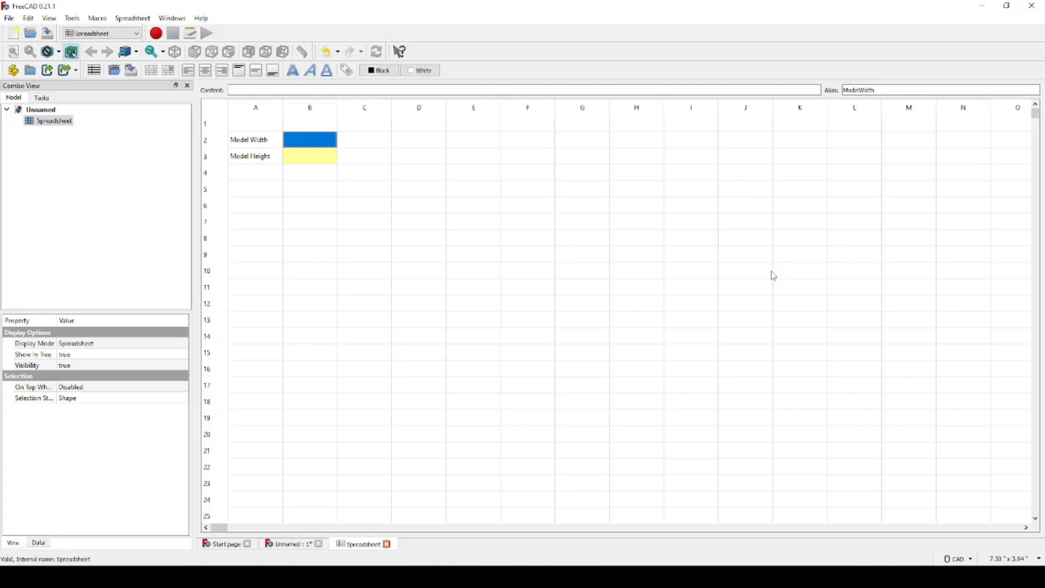
Step: Enter 6" as the width value in B2 and 4" as the height value in B3
{"action": "type", "text": "6"}
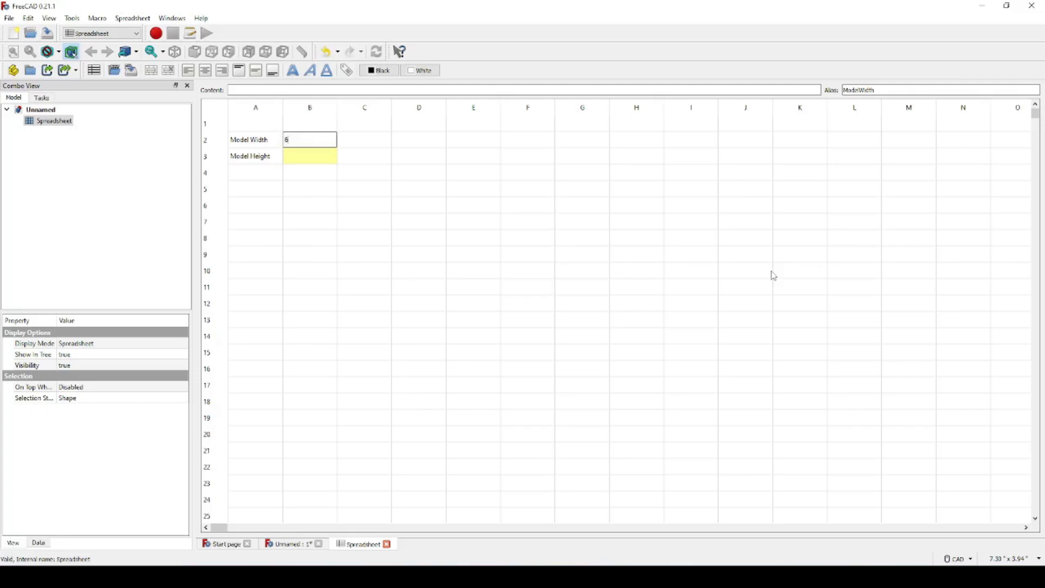
{"action": "type", "text": "\""}
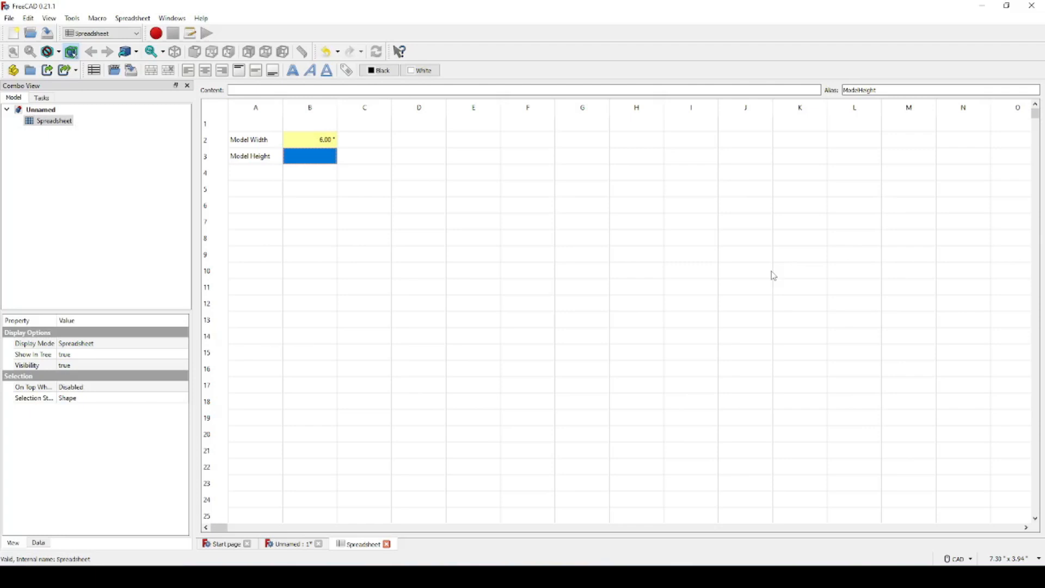
{"action": "type", "text": "4'"}
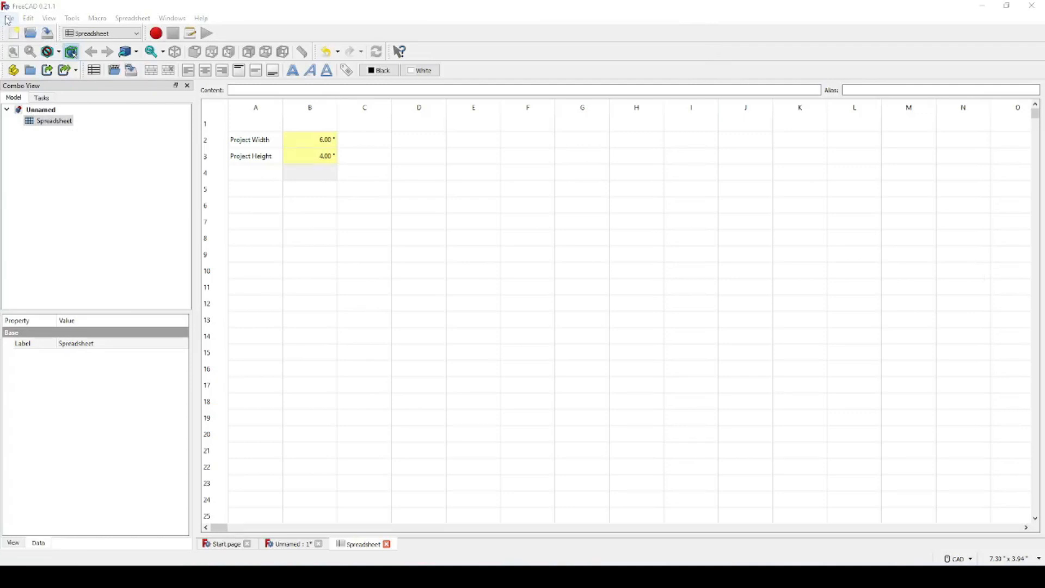
Step: Save the document as Demo in the FC Parms folder
{"action": "left_click", "coordinate": [8, 19]}
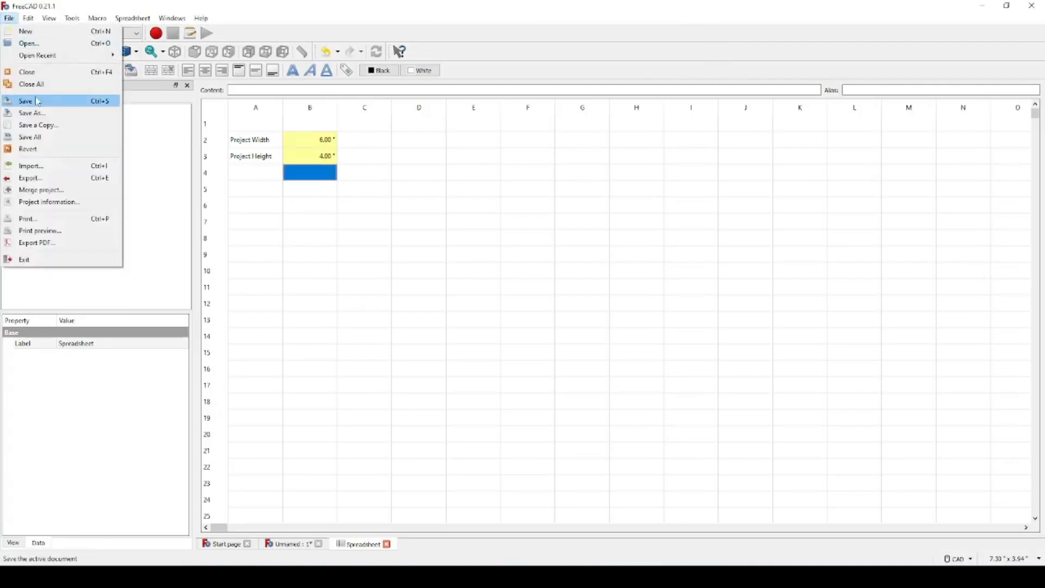
{"action": "left_click", "coordinate": [25, 100]}
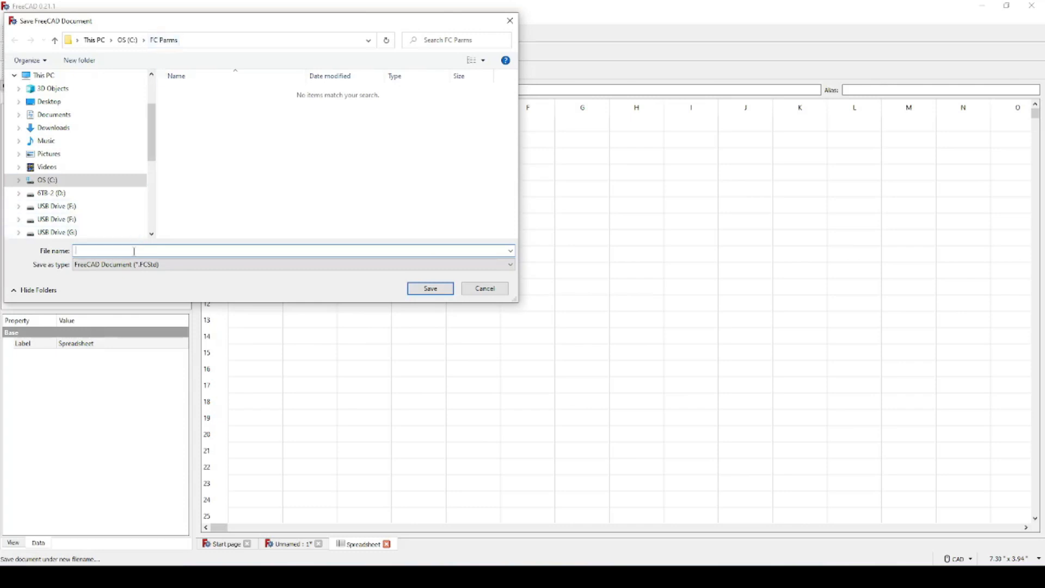
{"action": "mouse_move", "coordinate": [141, 239]}
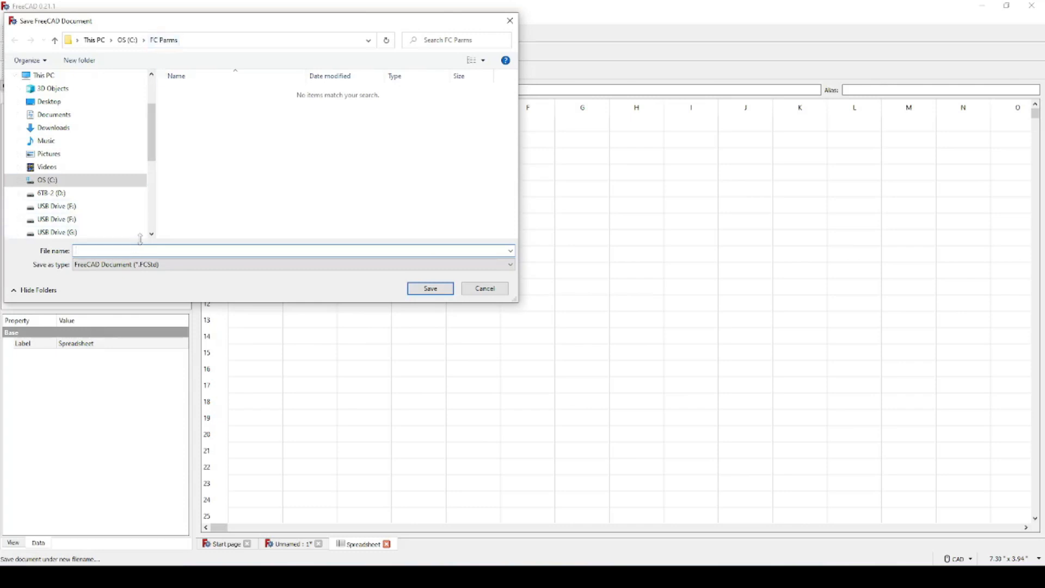
{"action": "type", "text": "Demo"}
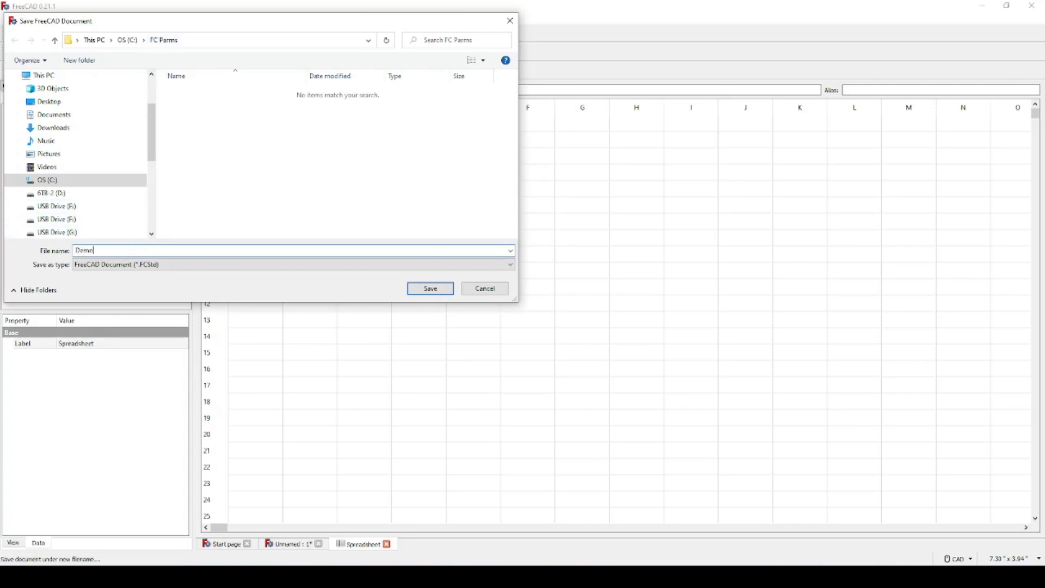
{"action": "left_click", "coordinate": [429, 287]}
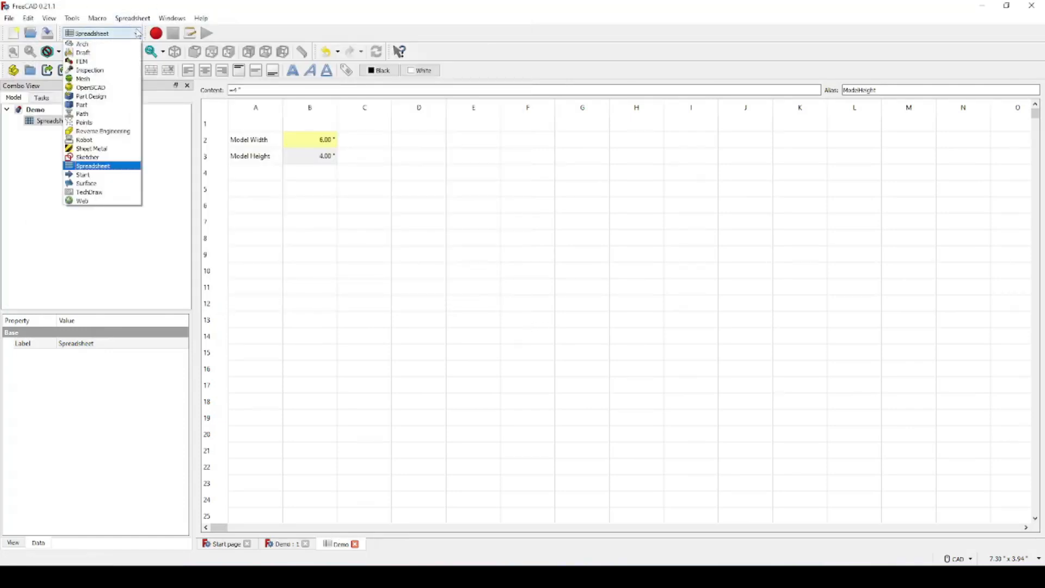
{"action": "mouse_move", "coordinate": [92, 95]}
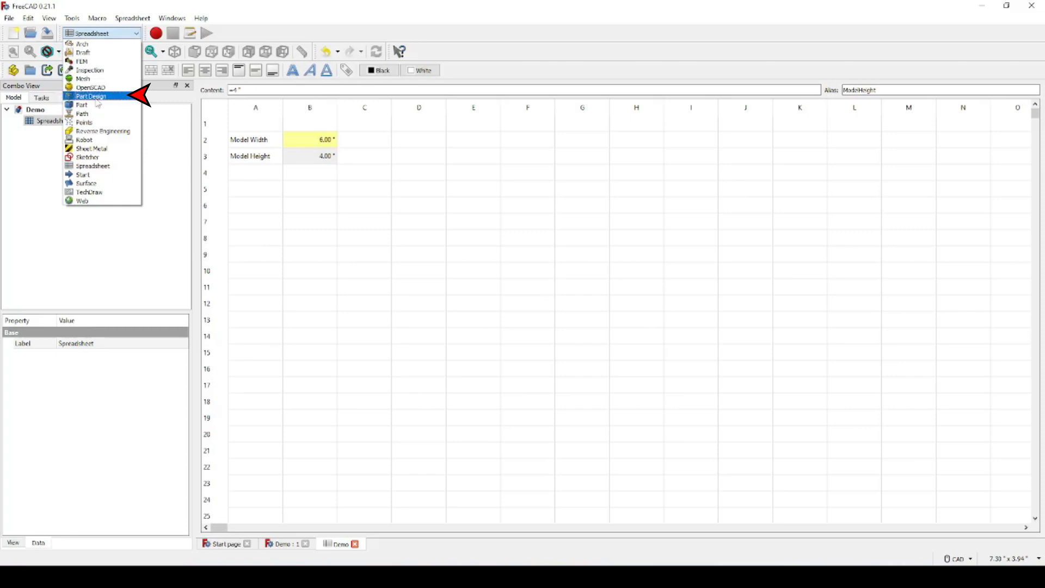
Step: In Part Design, create a body and start an empty sketch on the XY plane
{"action": "left_click", "coordinate": [92, 95]}
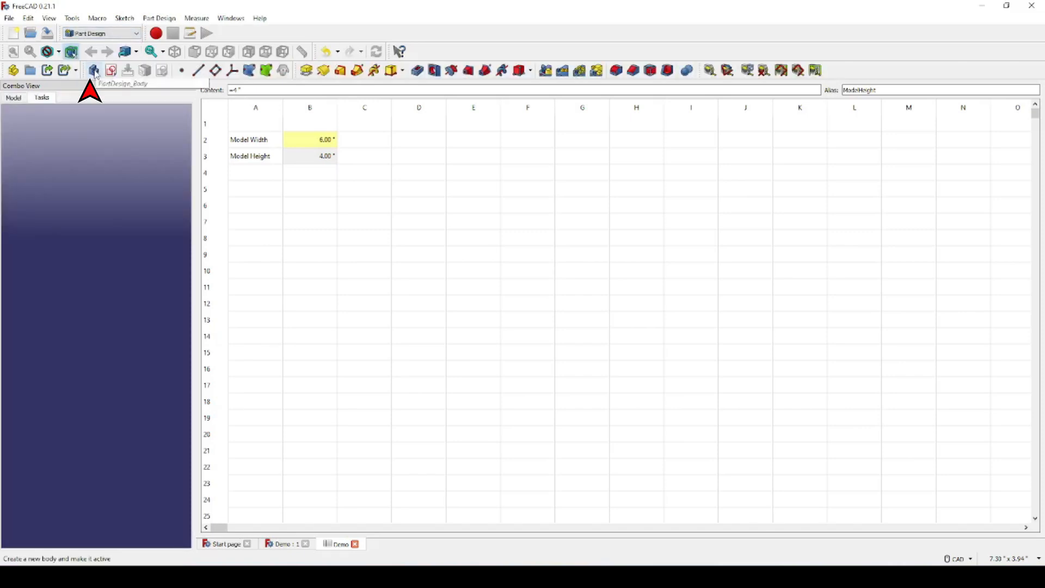
{"action": "left_click", "coordinate": [93, 69]}
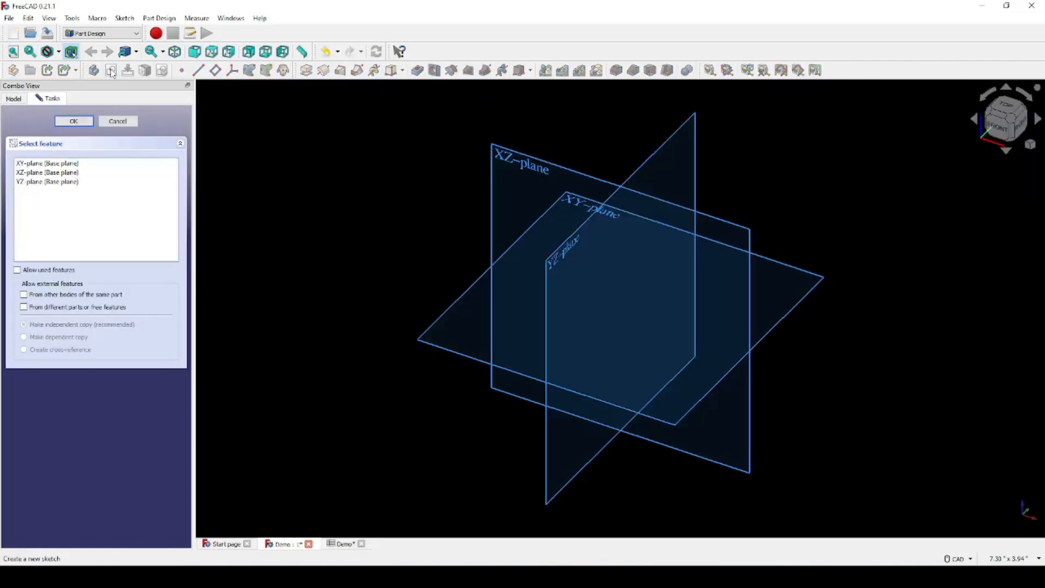
{"action": "left_click", "coordinate": [46, 163]}
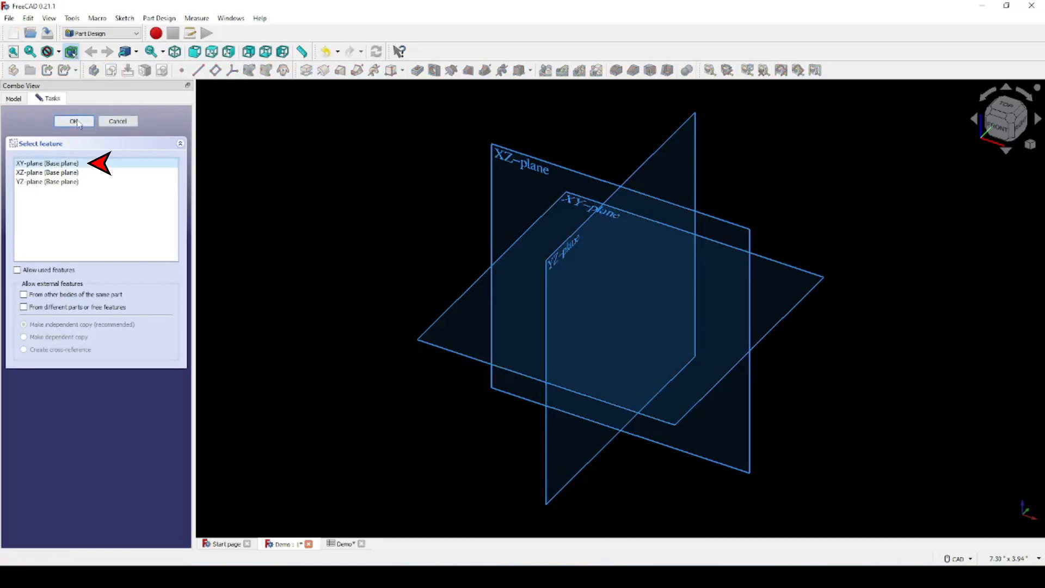
{"action": "left_click", "coordinate": [73, 121]}
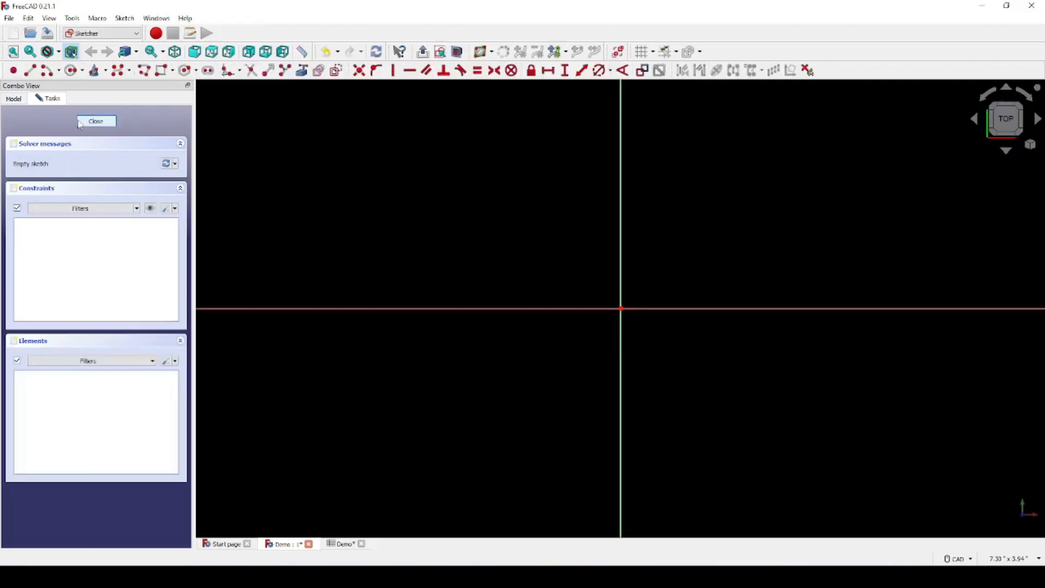
{"action": "mouse_move", "coordinate": [160, 70]}
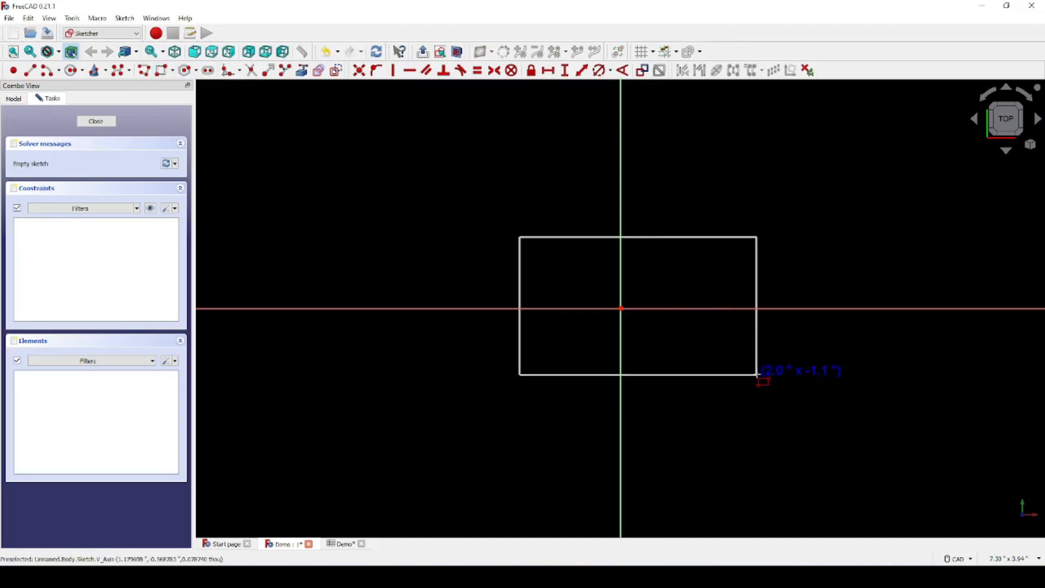
Step: Draw a centred rectangle from the sketch origin to an outer corner point
{"action": "left_click", "coordinate": [757, 374]}
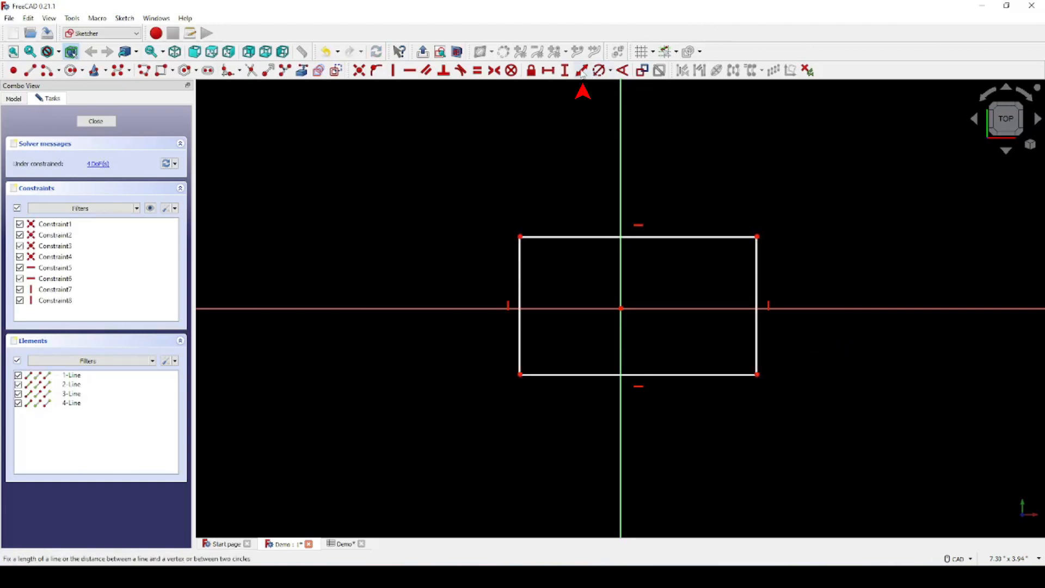
{"action": "mouse_move", "coordinate": [598, 141]}
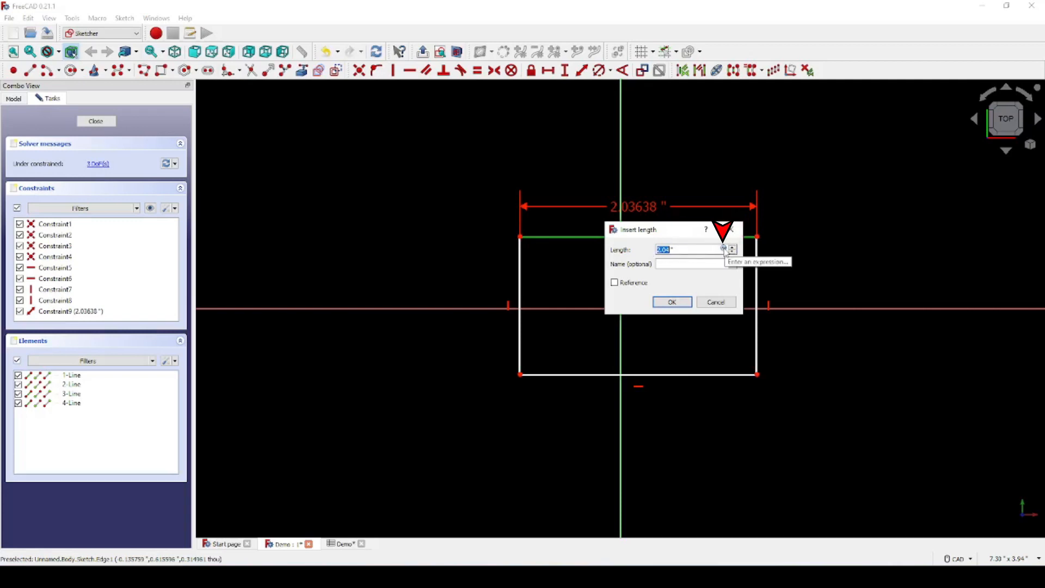
Step: Drive the top edge's length constraint with Spreadsheet.ModelWidth, making it 6" wide
{"action": "left_click", "coordinate": [723, 250]}
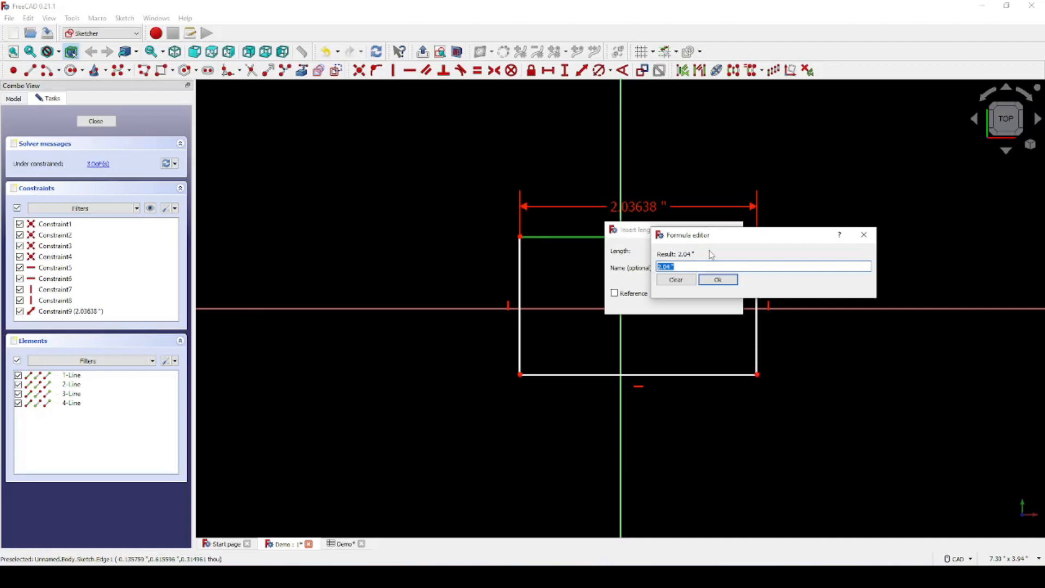
{"action": "type", "text": "s"}
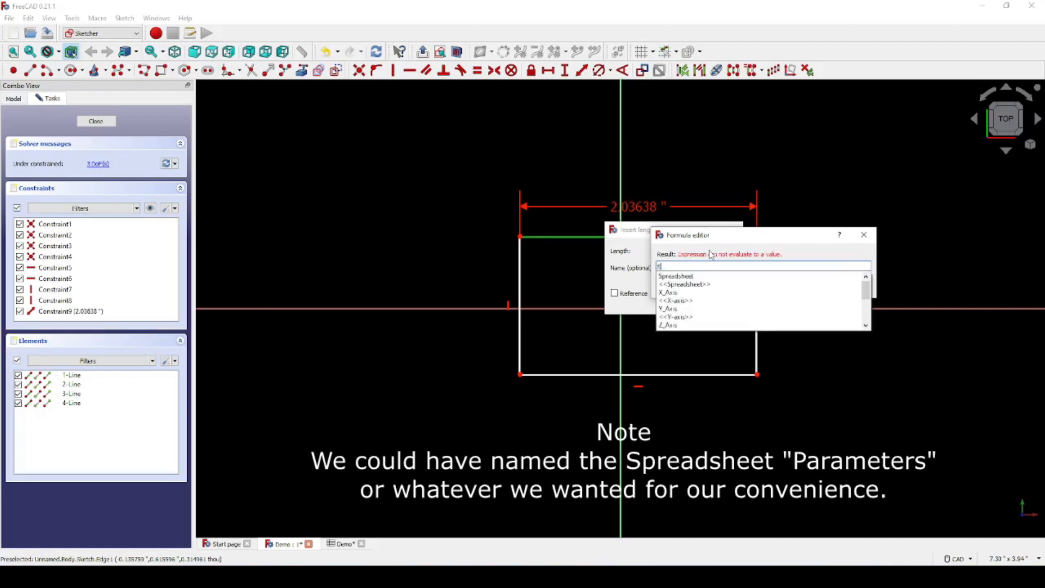
{"action": "type", "text": "Spreadsheet.ModelWidth"}
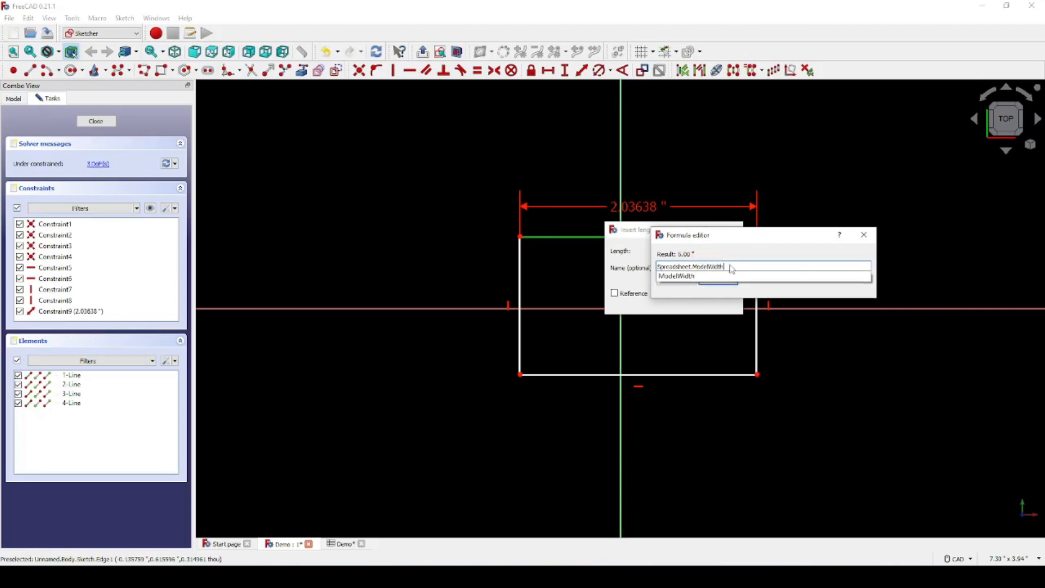
{"action": "mouse_move", "coordinate": [754, 267]}
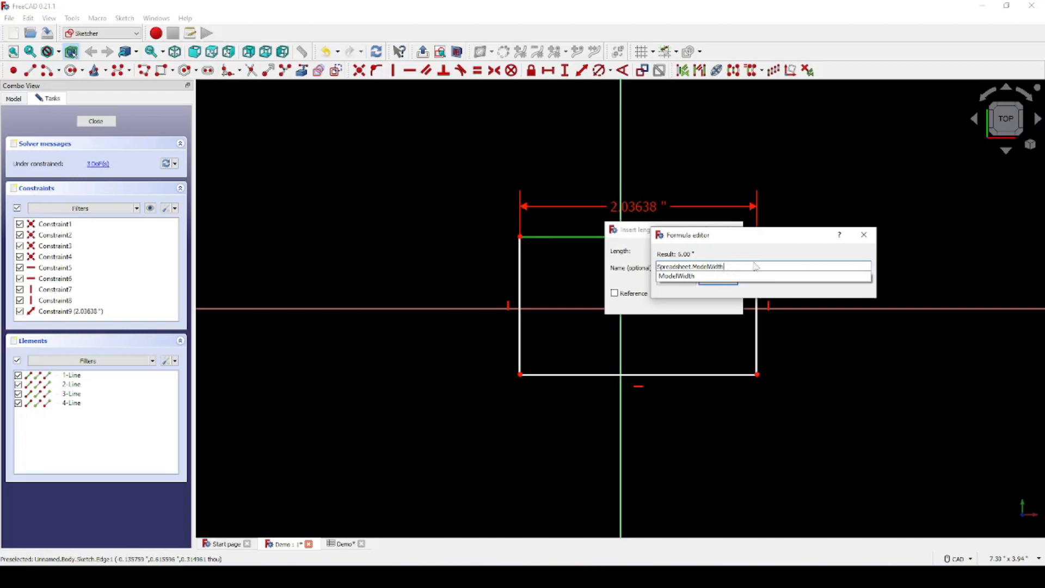
{"action": "mouse_move", "coordinate": [757, 264]}
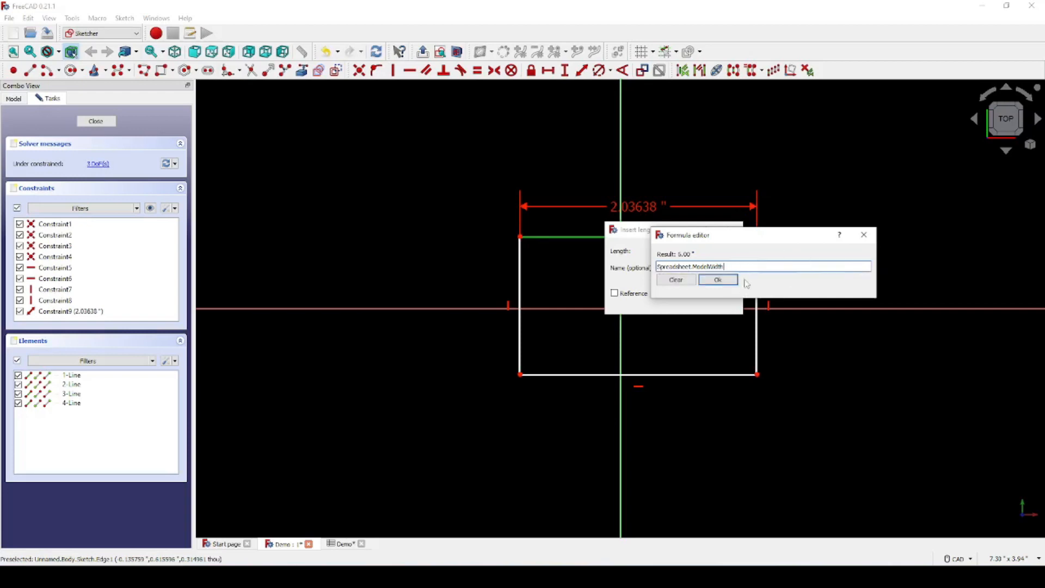
{"action": "left_click", "coordinate": [718, 280]}
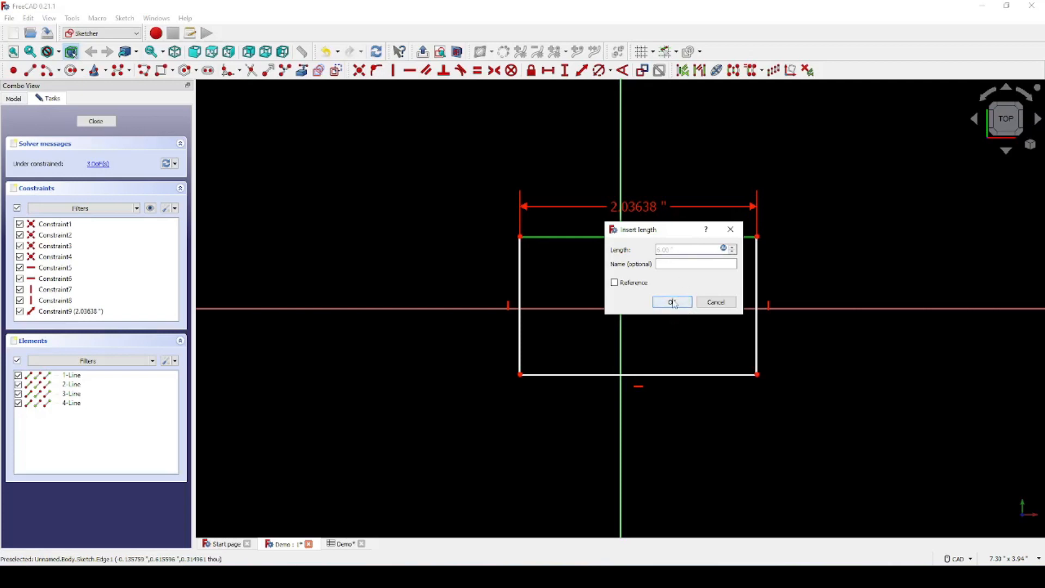
{"action": "left_click", "coordinate": [672, 302]}
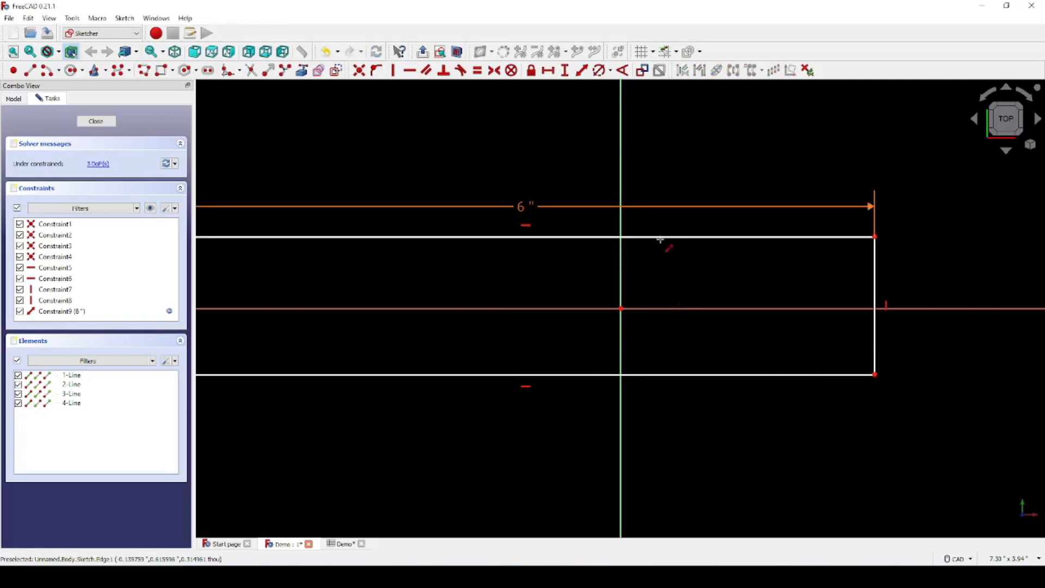
{"action": "mouse_move", "coordinate": [49, 19]}
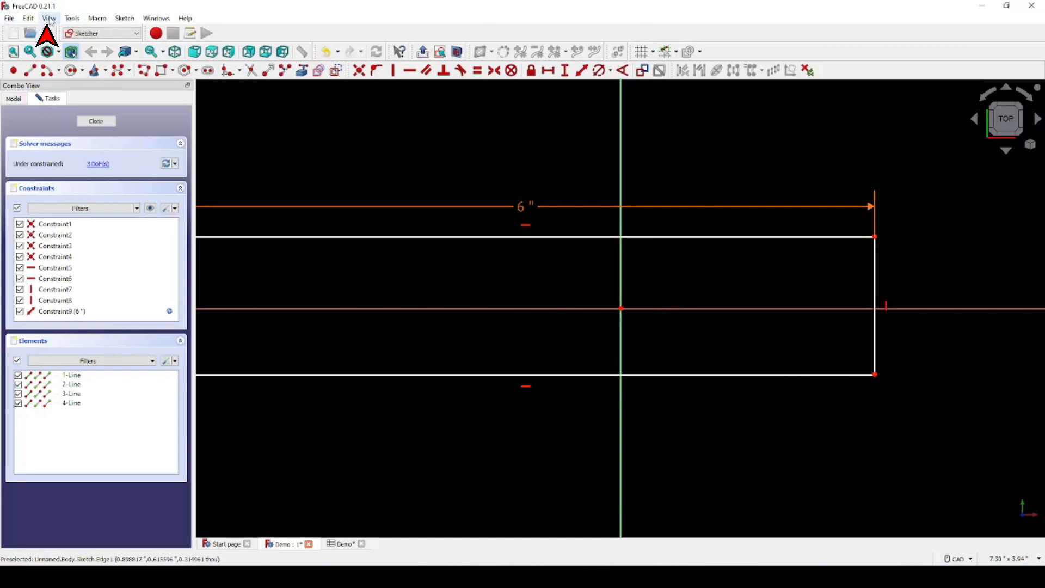
Step: Use View > Standard views > Fit all to show the whole rectangle
{"action": "left_click", "coordinate": [48, 18]}
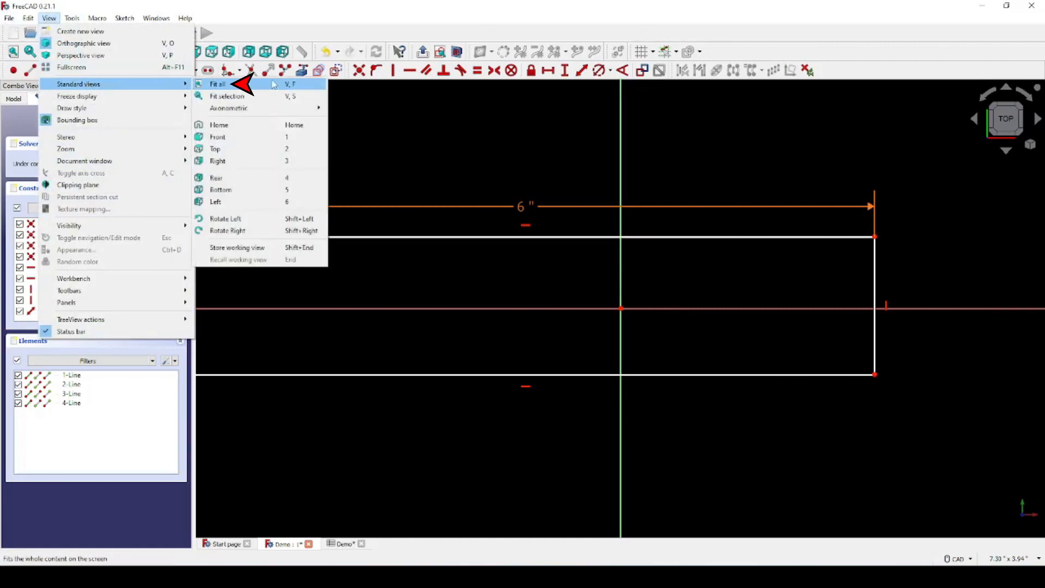
{"action": "left_click", "coordinate": [217, 84]}
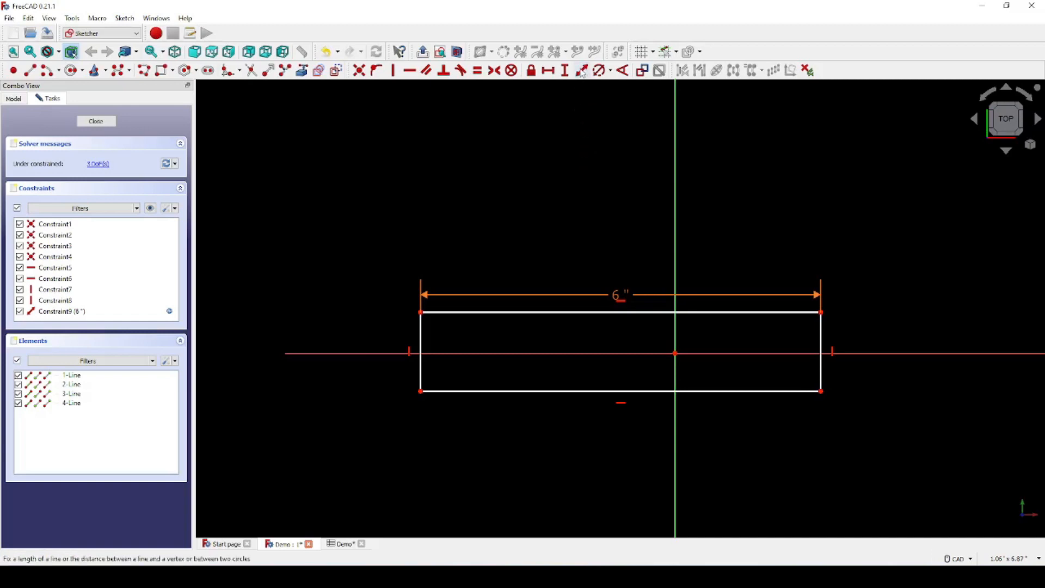
{"action": "mouse_move", "coordinate": [581, 70]}
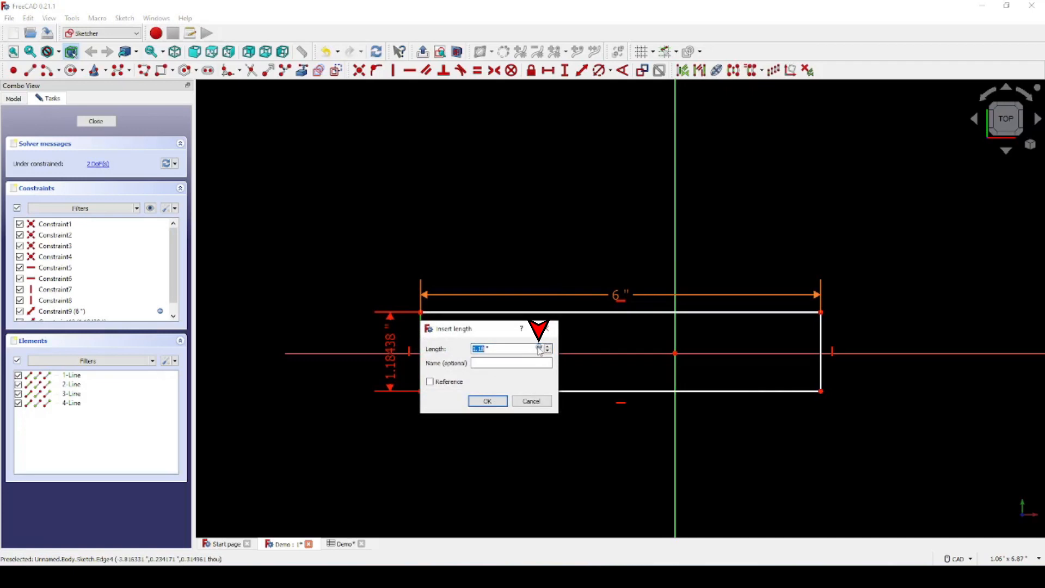
Step: Drive the vertical height constraint with Spreadsheet.ModelHeight, giving a 4" height
{"action": "left_click", "coordinate": [540, 348]}
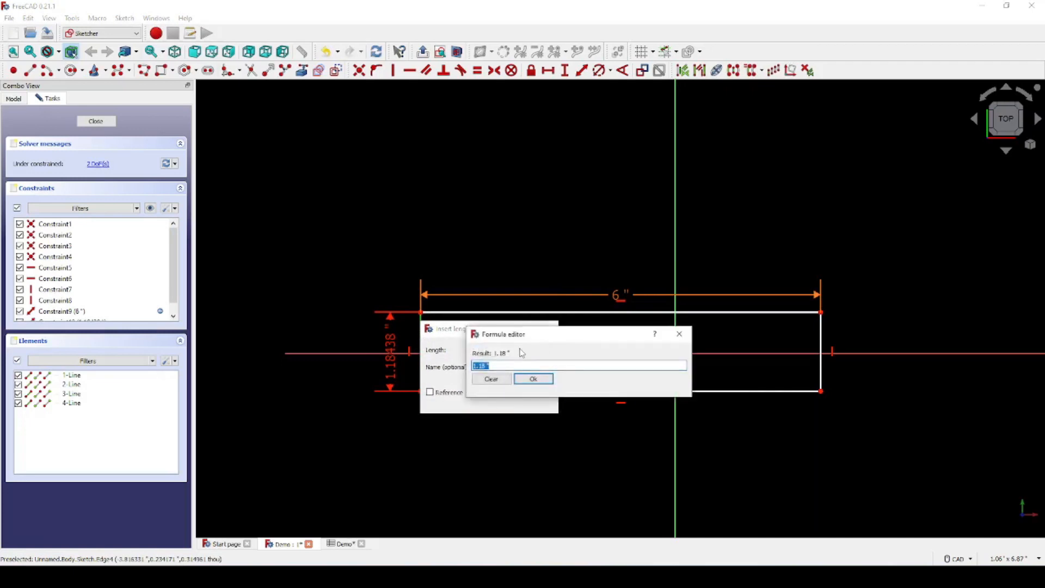
{"action": "type", "text": "Sprea"}
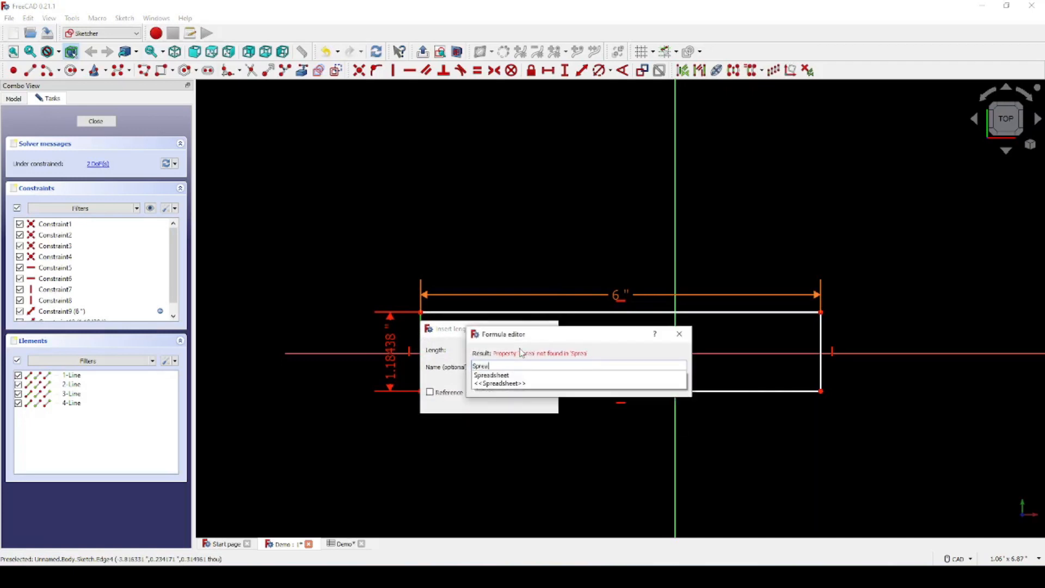
{"action": "type", "text": "dsheet.ModelHeight"}
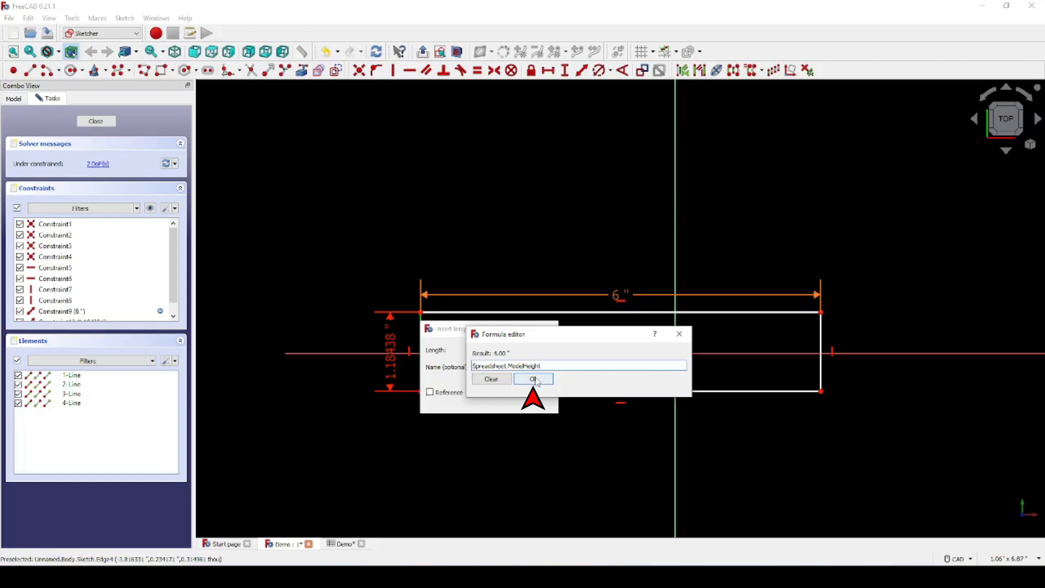
{"action": "left_click", "coordinate": [532, 379]}
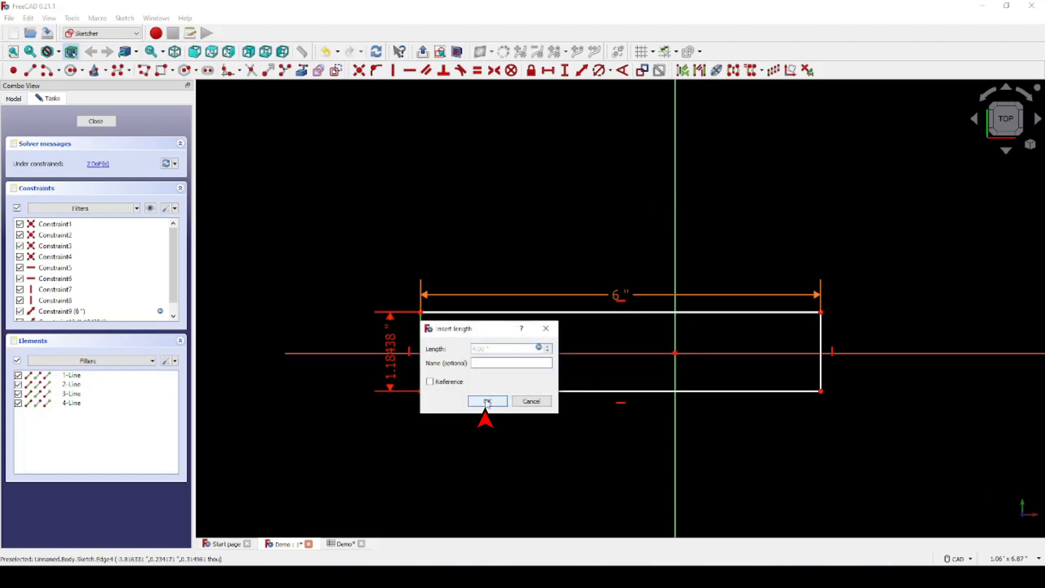
{"action": "left_click", "coordinate": [486, 400]}
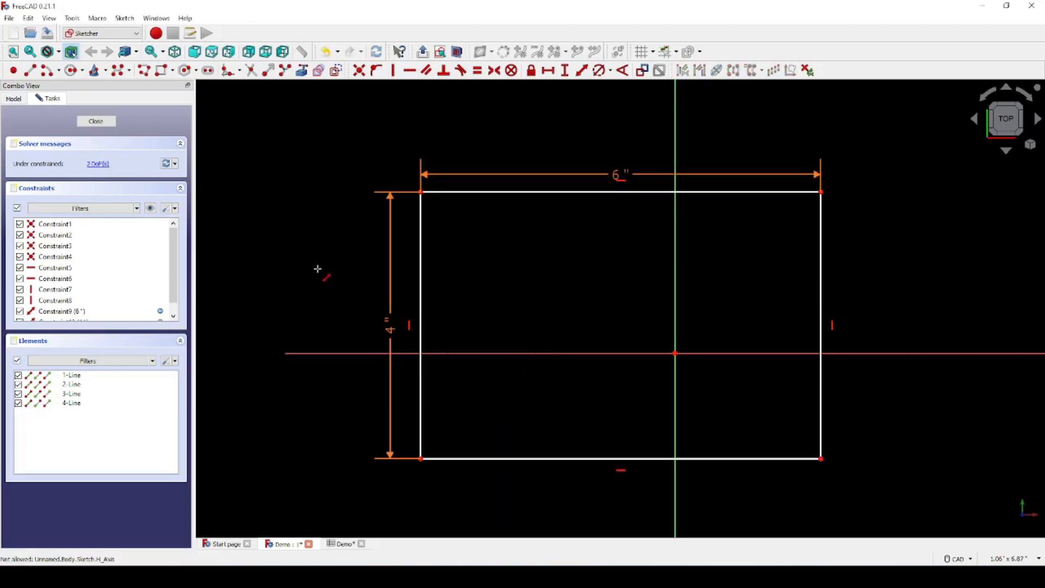
{"action": "mouse_move", "coordinate": [390, 331]}
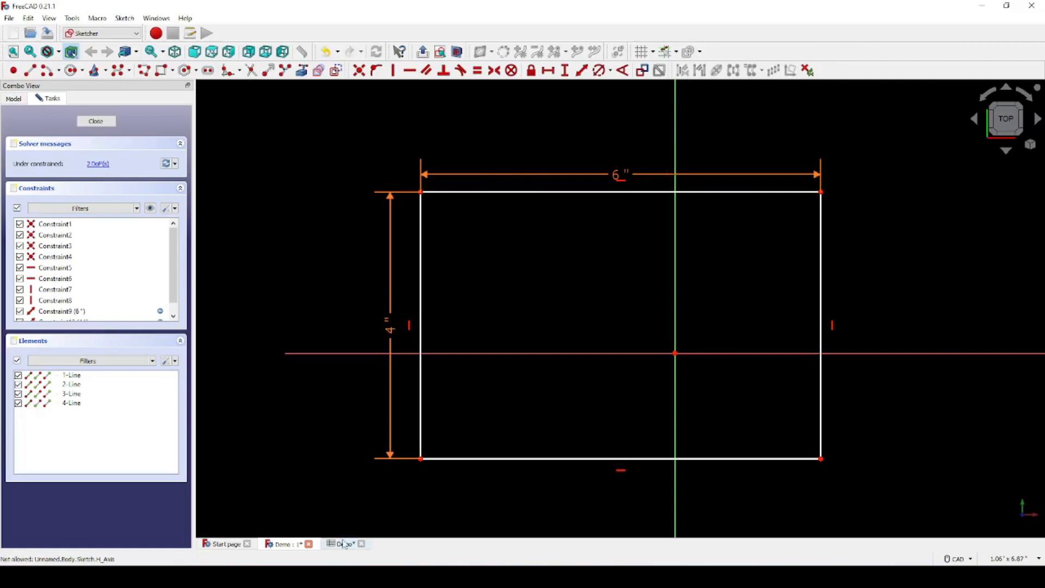
Step: In the Demo spreadsheet, set cell B2 to 4 and cell B3 to 2"
{"action": "left_click", "coordinate": [343, 544]}
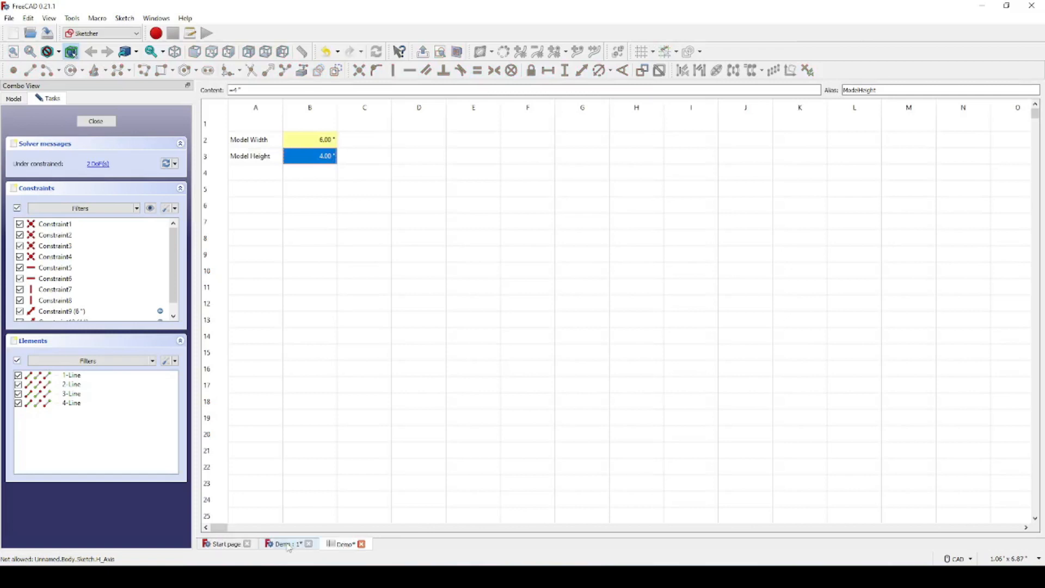
{"action": "left_click", "coordinate": [285, 544]}
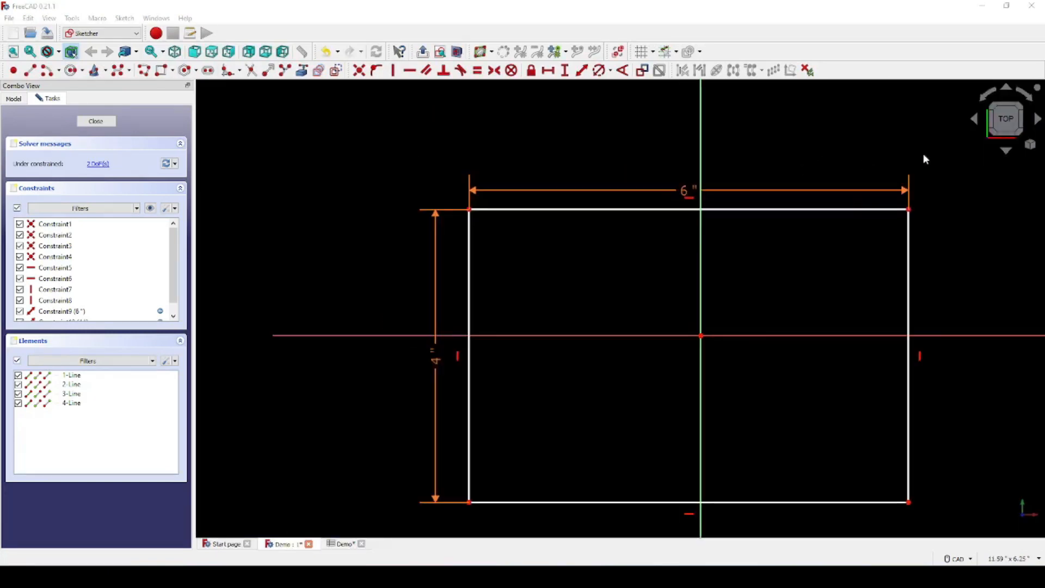
{"action": "mouse_move", "coordinate": [273, 144]}
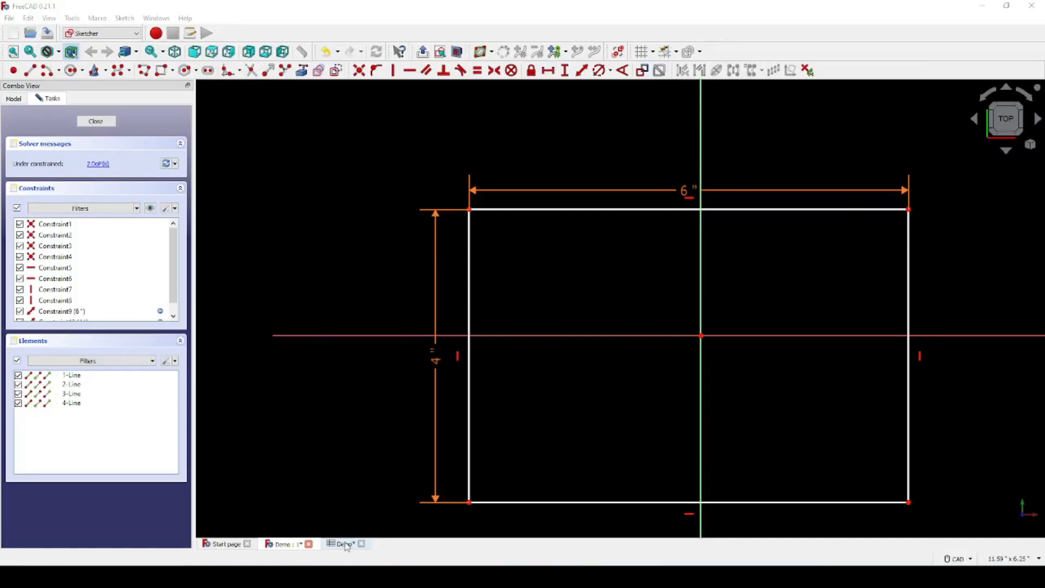
{"action": "left_click", "coordinate": [346, 545]}
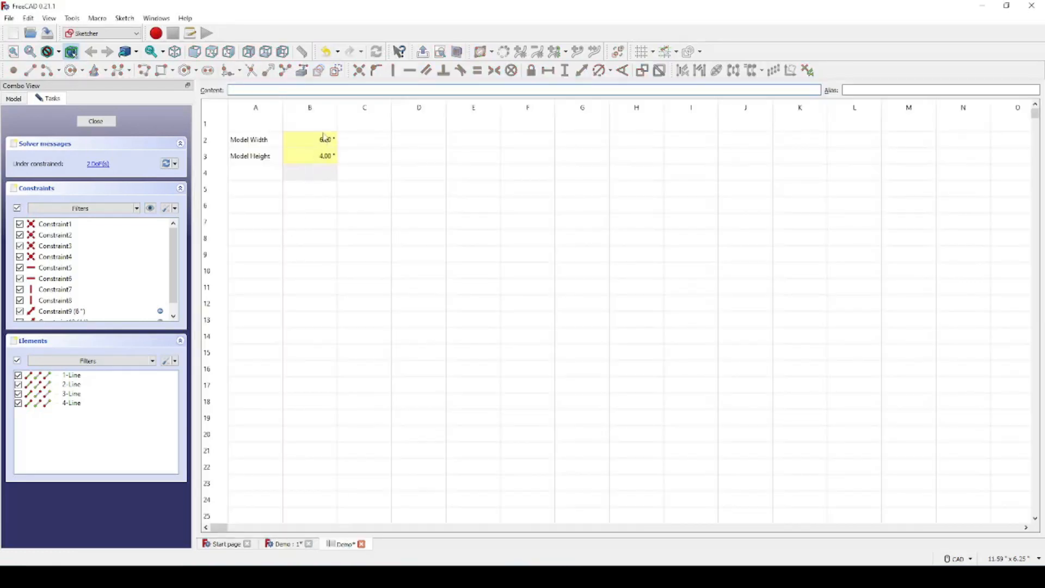
{"action": "left_click", "coordinate": [311, 140]}
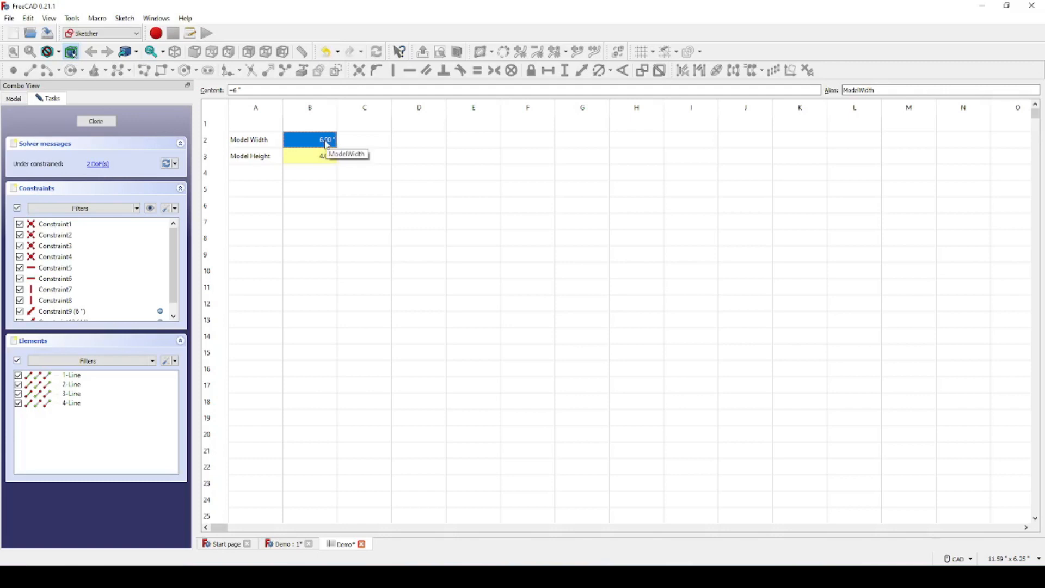
{"action": "type", "text": "4"}
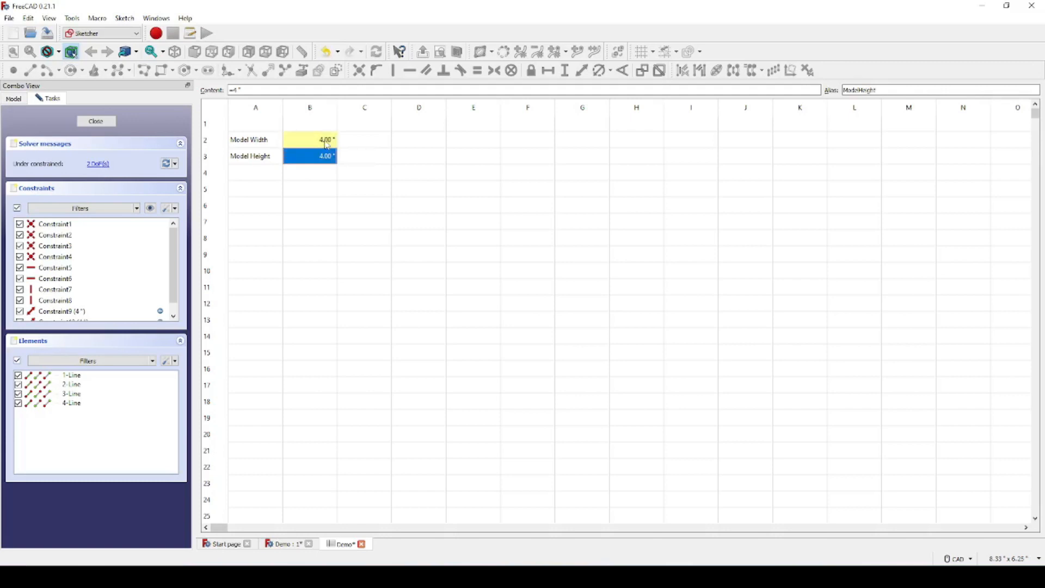
{"action": "type", "text": "2"}
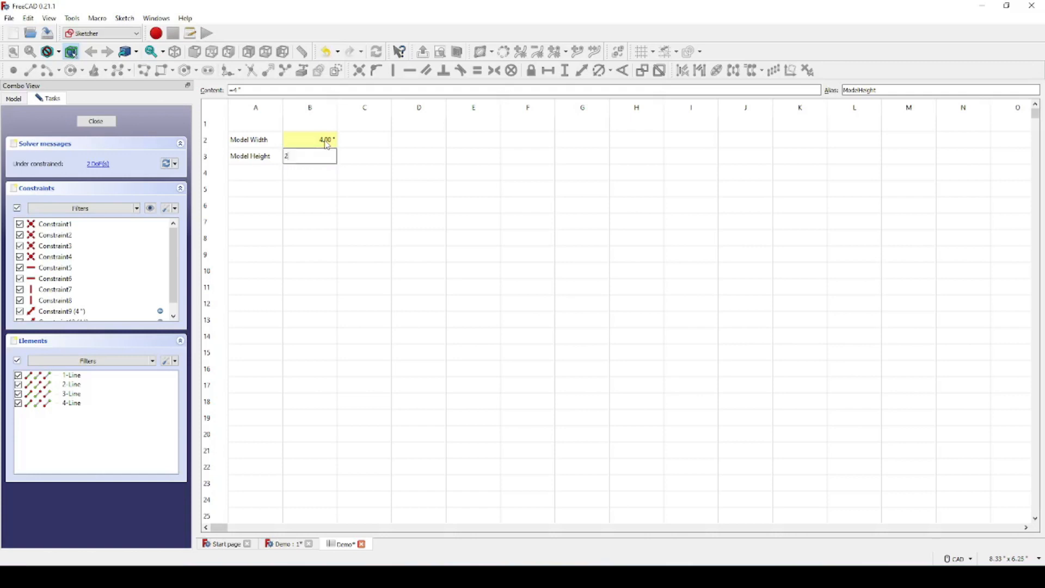
{"action": "type", "text": "\""}
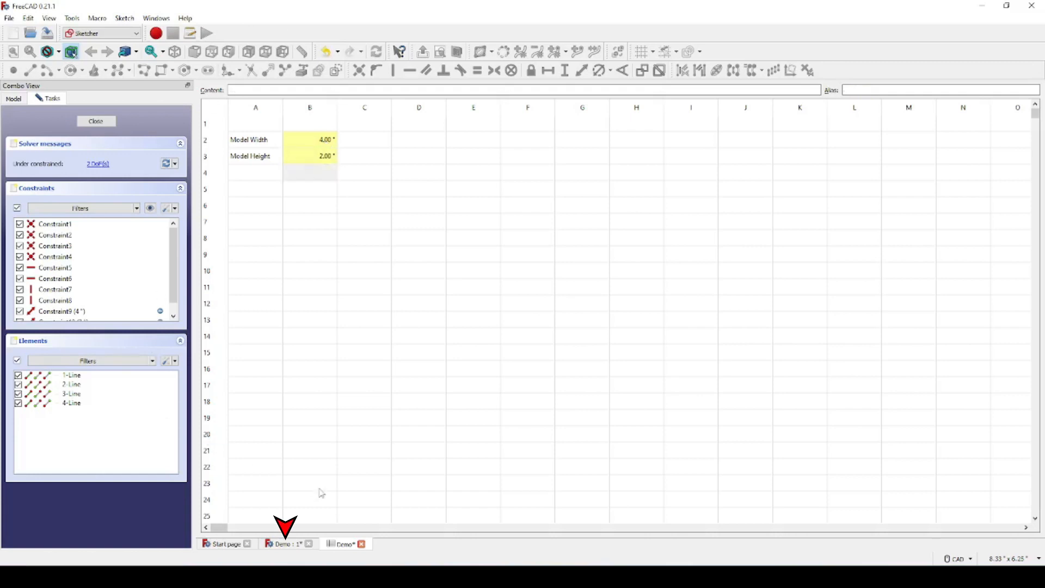
Step: Back in the sketch, confirm the width's Insert length dialog so the rectangle becomes 4" by 2"
{"action": "left_click", "coordinate": [283, 543]}
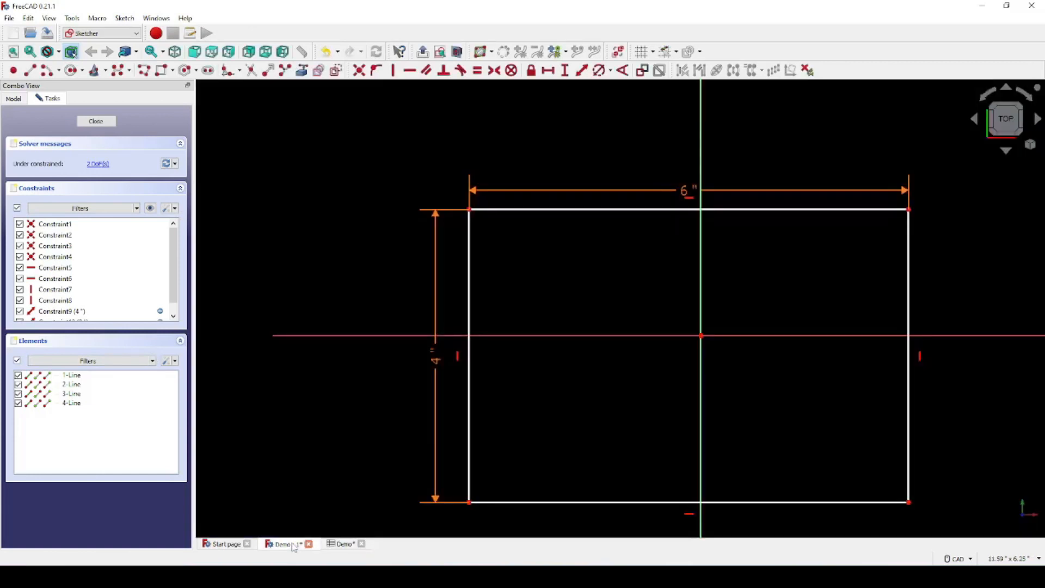
{"action": "mouse_move", "coordinate": [690, 193]}
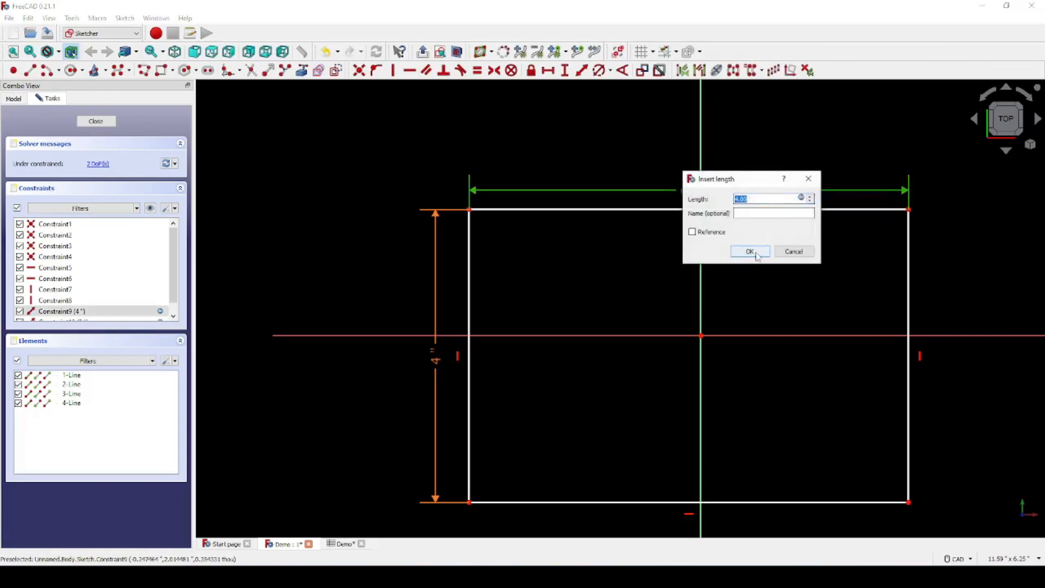
{"action": "left_click", "coordinate": [749, 251]}
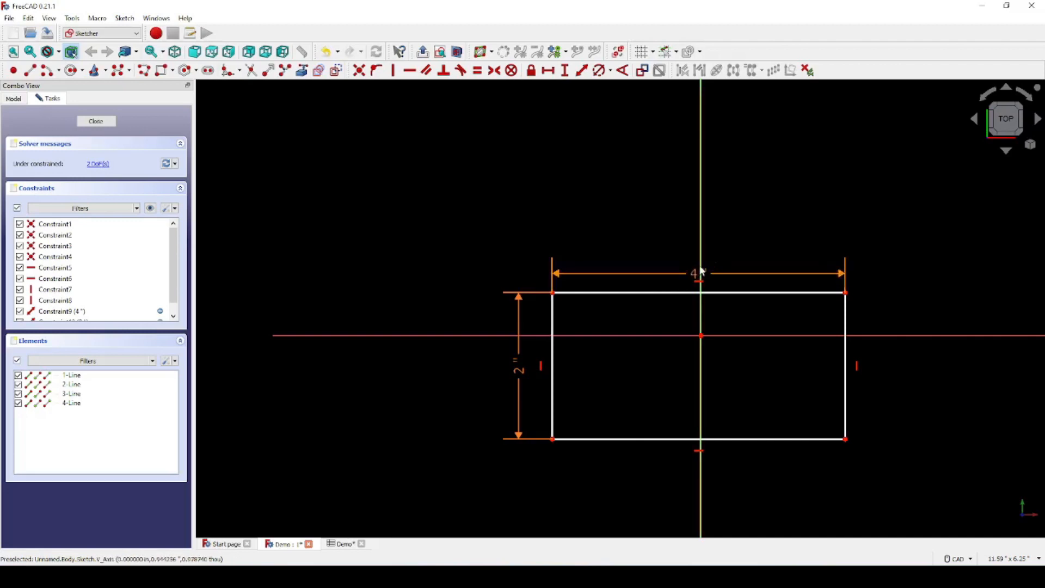
{"action": "mouse_move", "coordinate": [534, 389]}
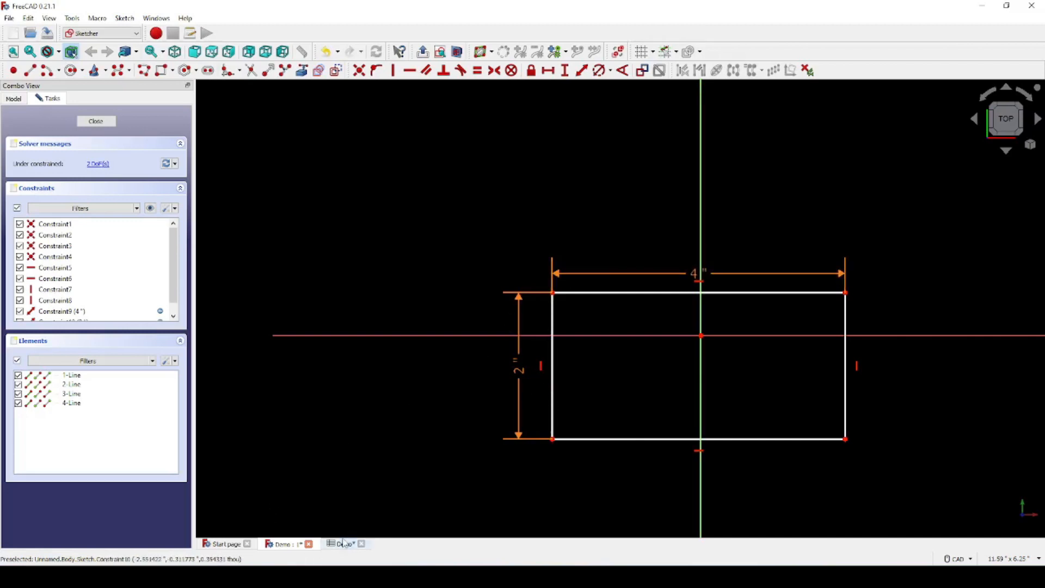
Step: In the spreadsheet, enter a new Model Width in B2 and the formula =B2/2 for Model Height in B3
{"action": "left_click", "coordinate": [343, 543]}
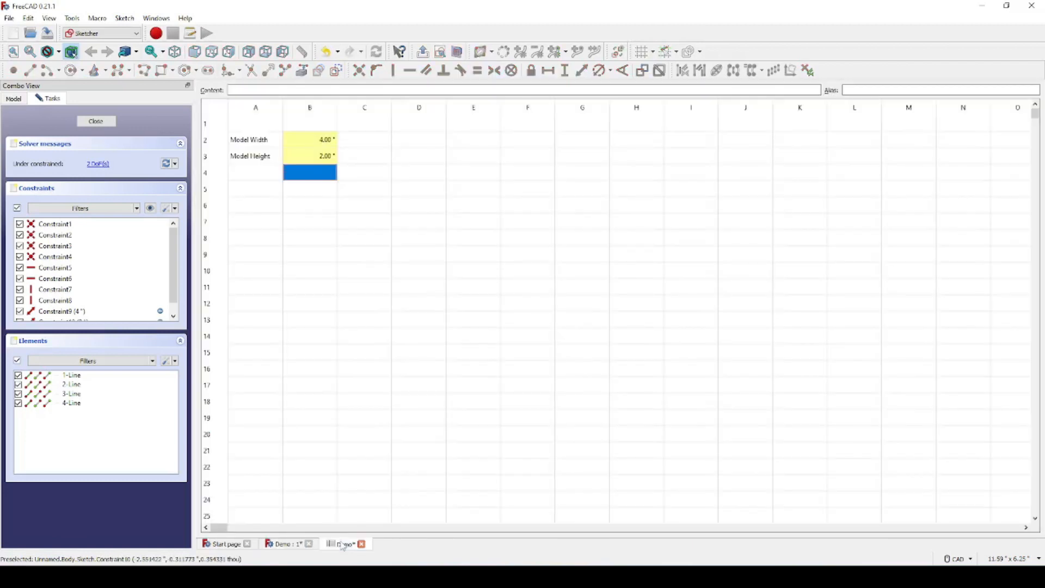
{"action": "left_click", "coordinate": [309, 139]}
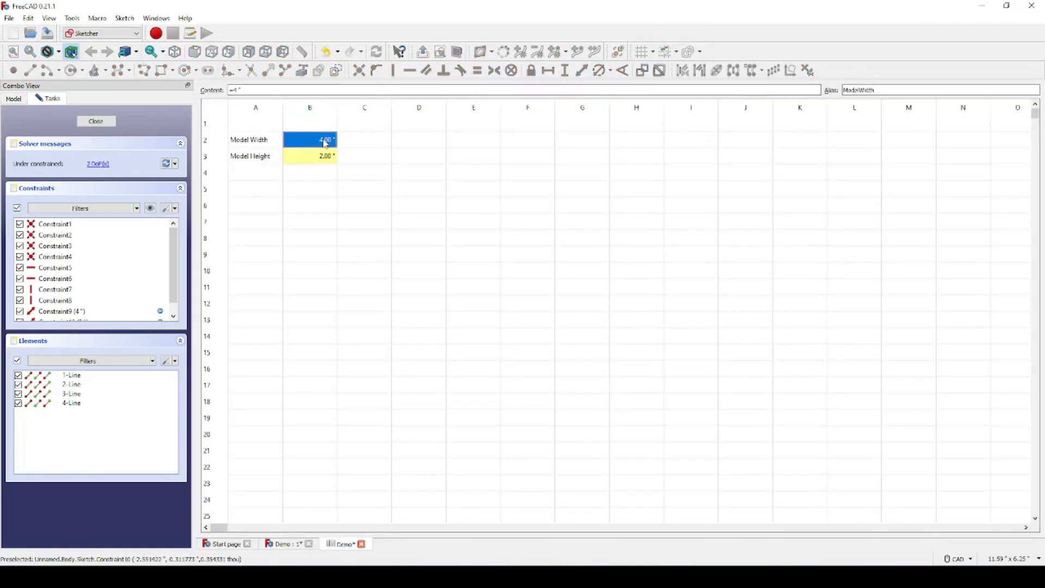
{"action": "double_click", "coordinate": [310, 139]}
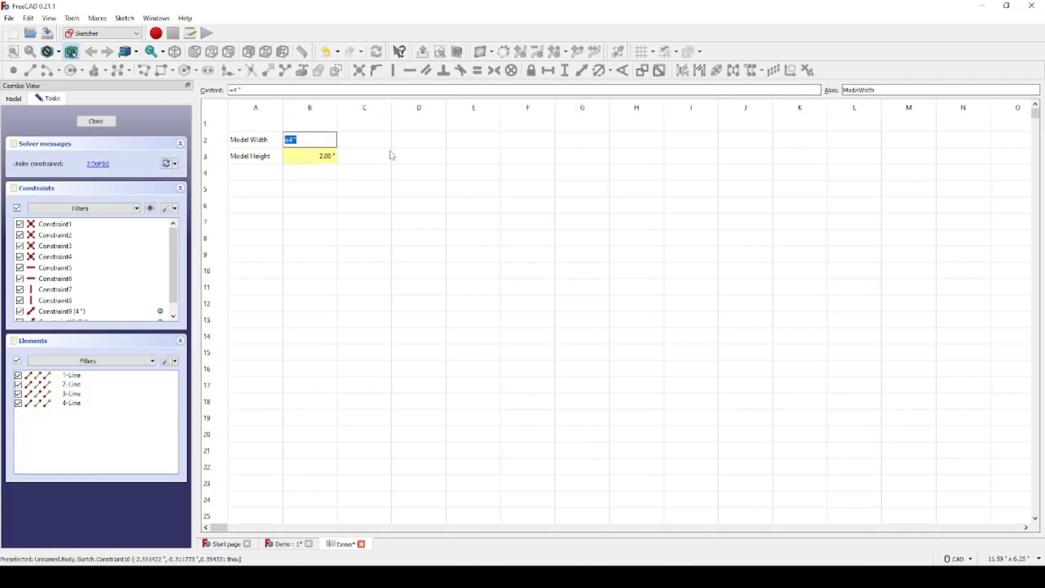
{"action": "type", "text": "8"}
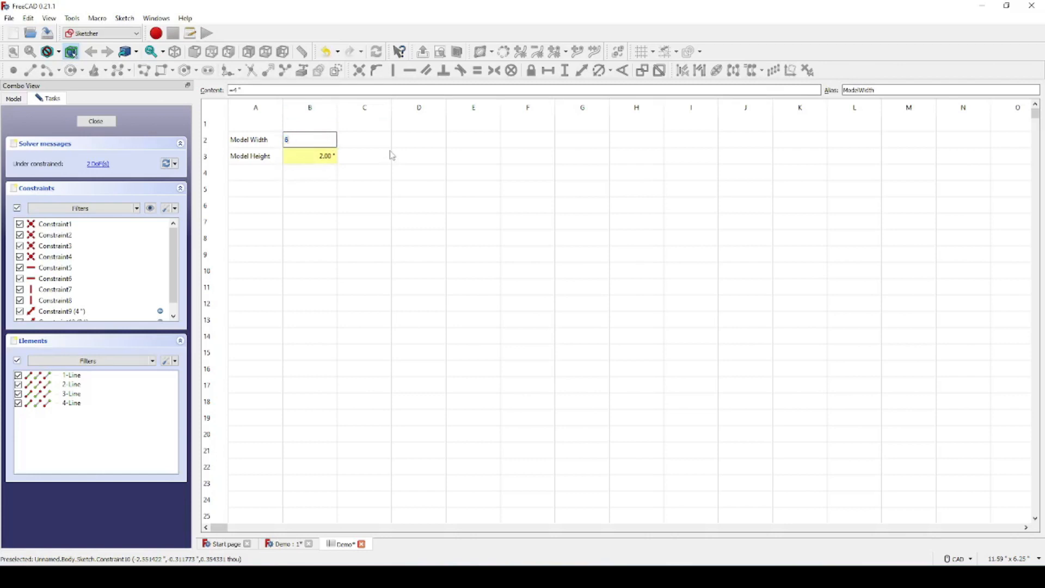
{"action": "left_click", "coordinate": [310, 156]}
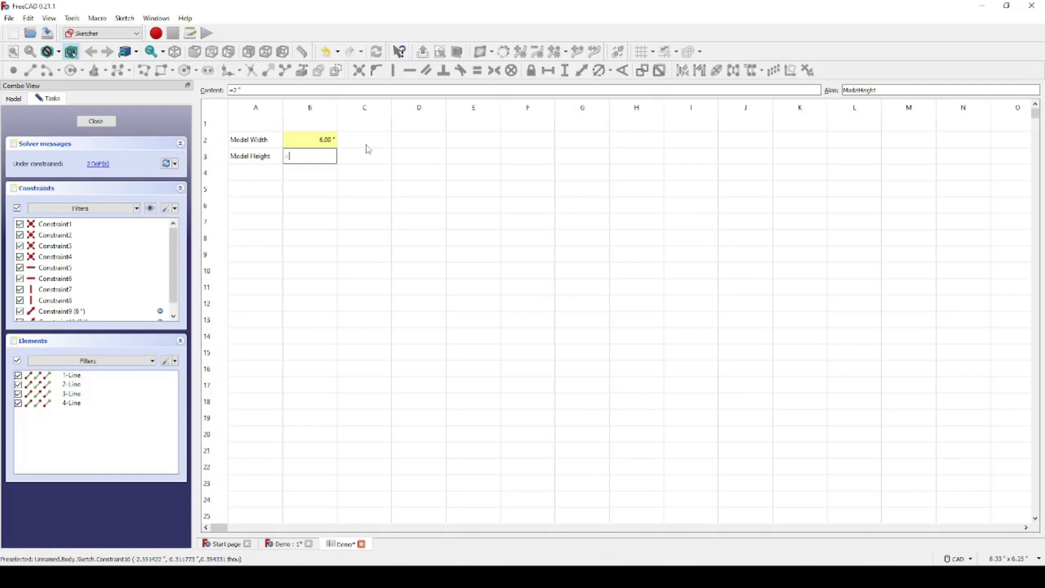
{"action": "type", "text": "B2"}
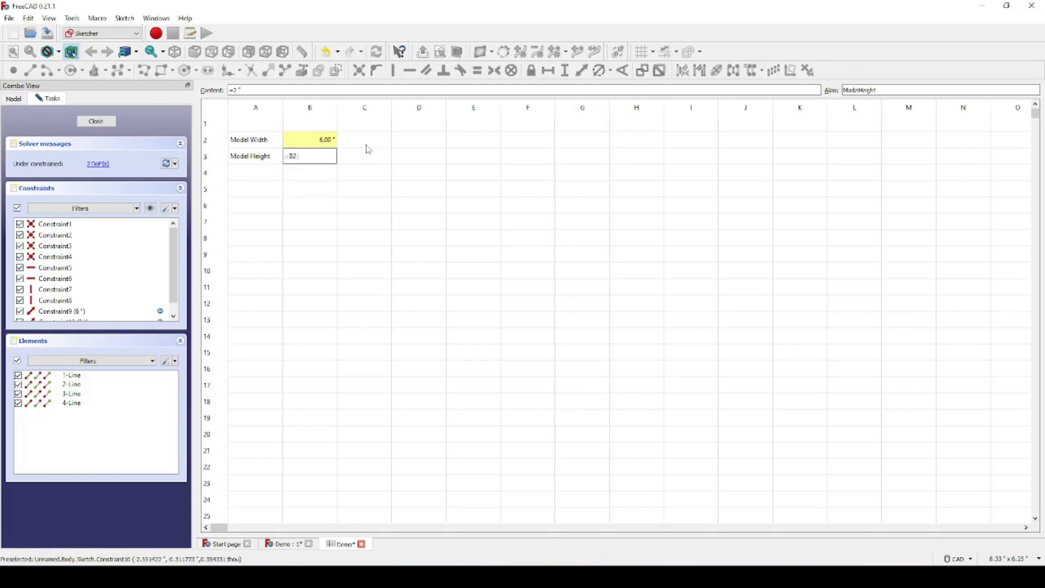
{"action": "type", "text": "/"}
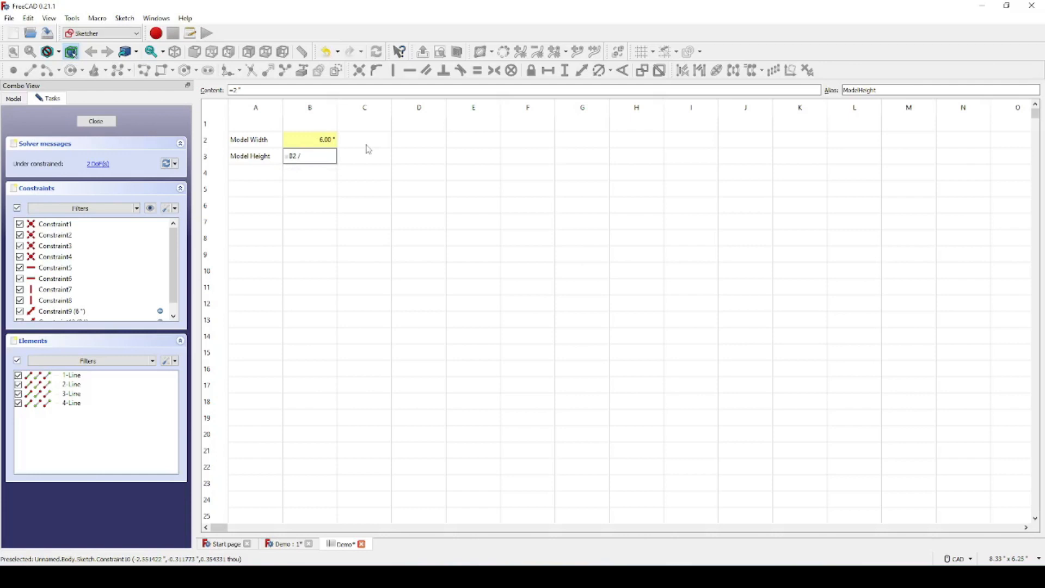
{"action": "type", "text": "2"}
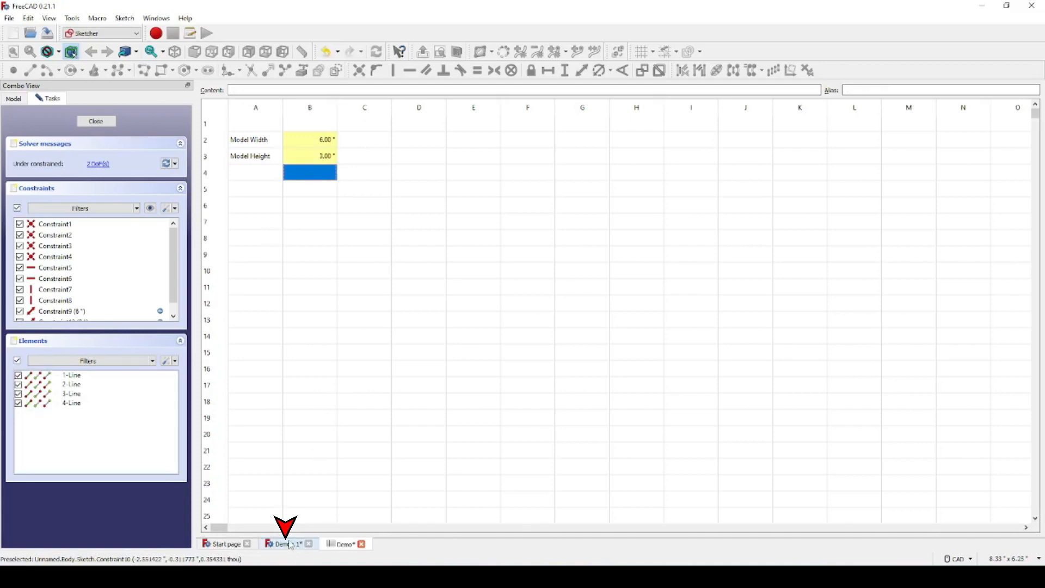
Step: Return to the Demo sketch tab and confirm the length dialog, the width reading 6"
{"action": "left_click", "coordinate": [285, 543]}
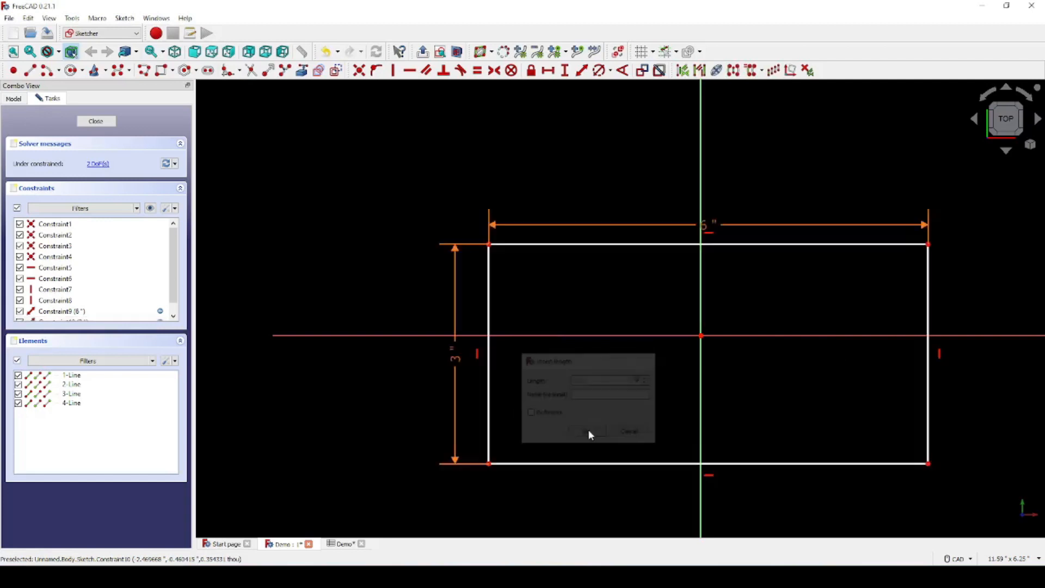
{"action": "left_click", "coordinate": [587, 431]}
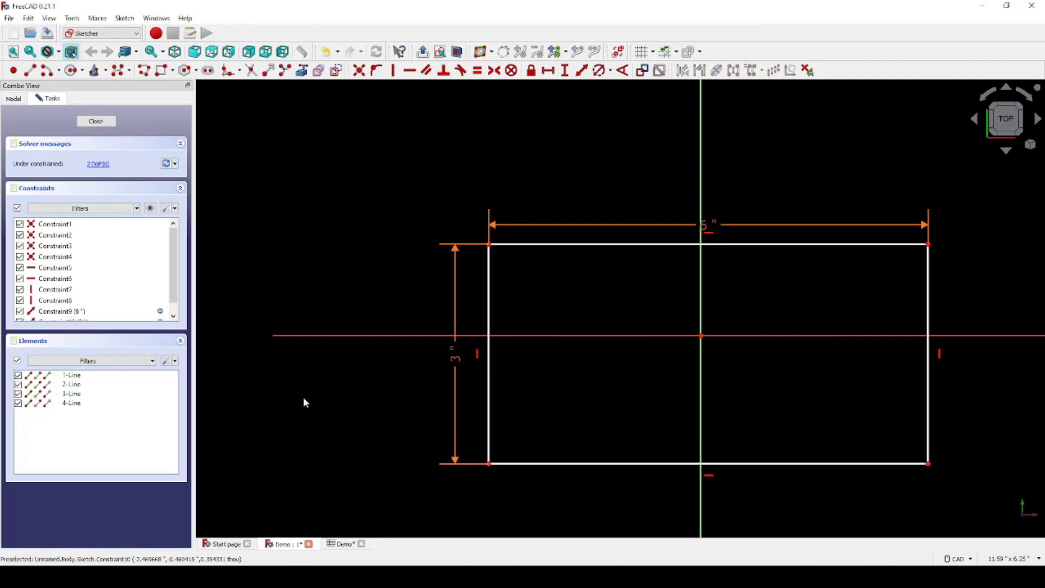
{"action": "mouse_move", "coordinate": [692, 260]}
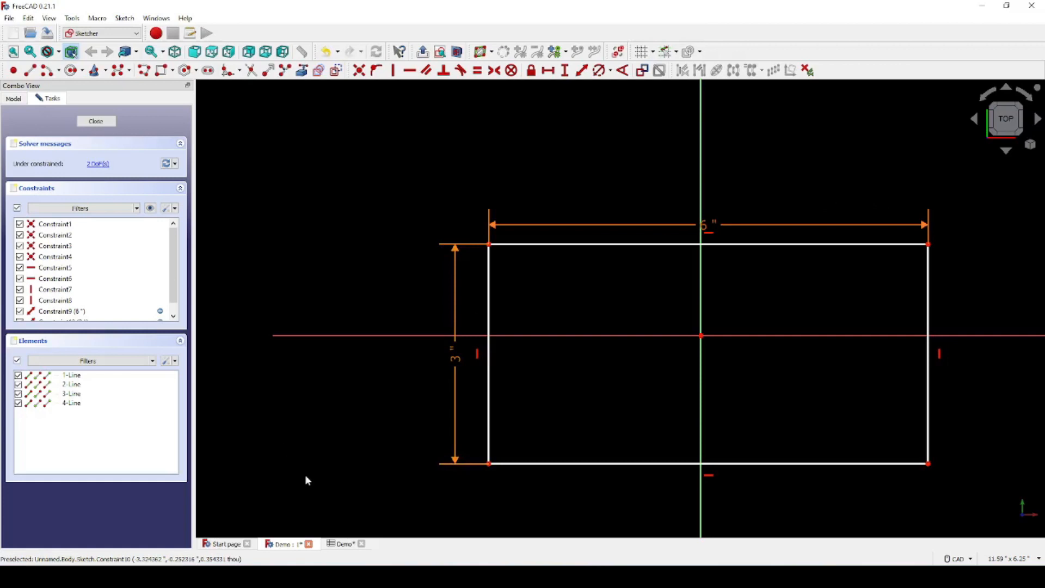
Step: Retype the Model Height formula =B2 / 2 in spreadsheet cell B3
{"action": "left_click", "coordinate": [343, 543]}
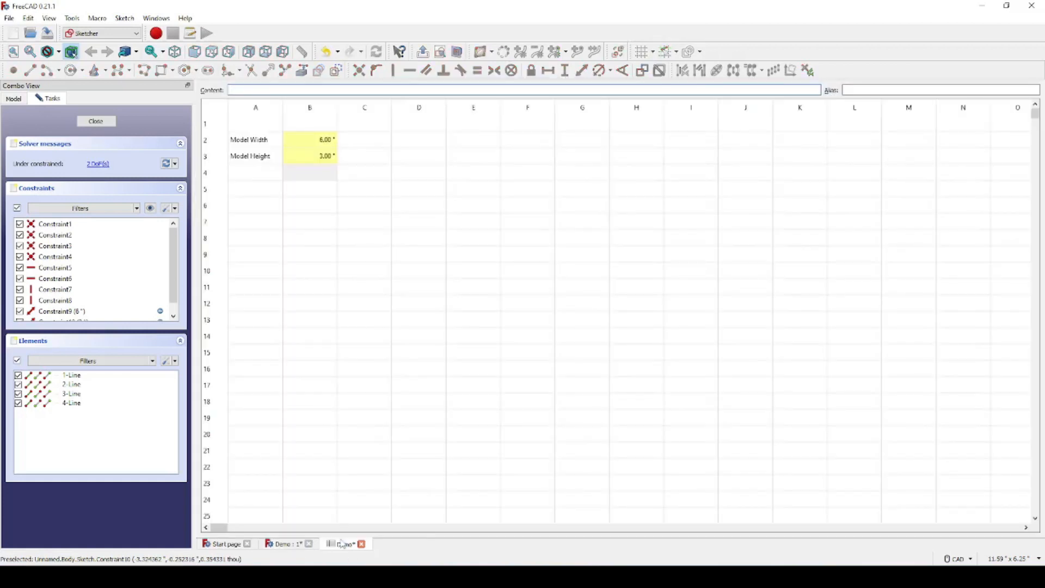
{"action": "type", "text": "=B2 / 2"}
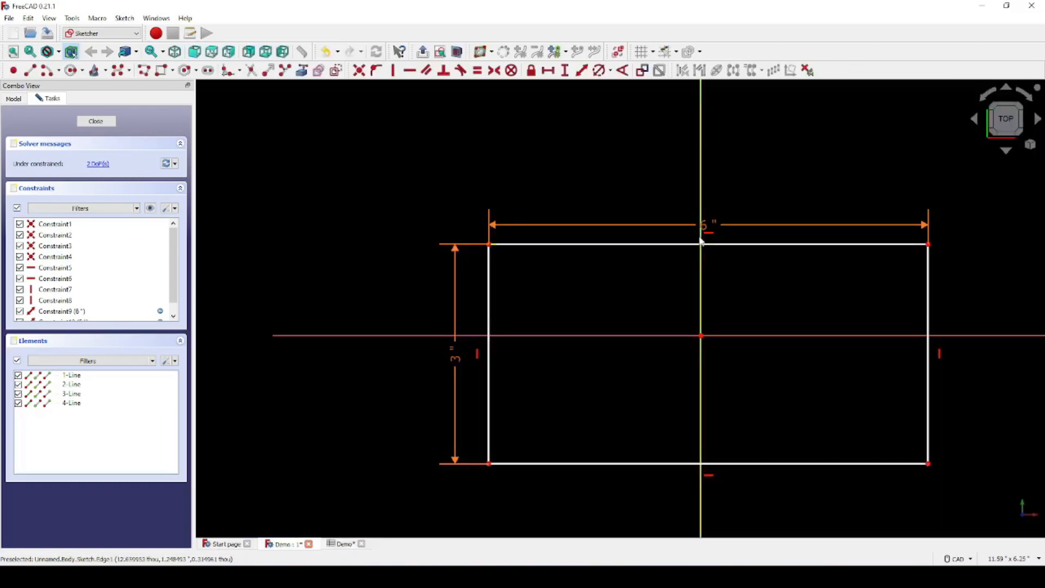
Step: Reopen the horizontal width constraint and confirm it so the sketch recomputes its height
{"action": "double_click", "coordinate": [703, 224]}
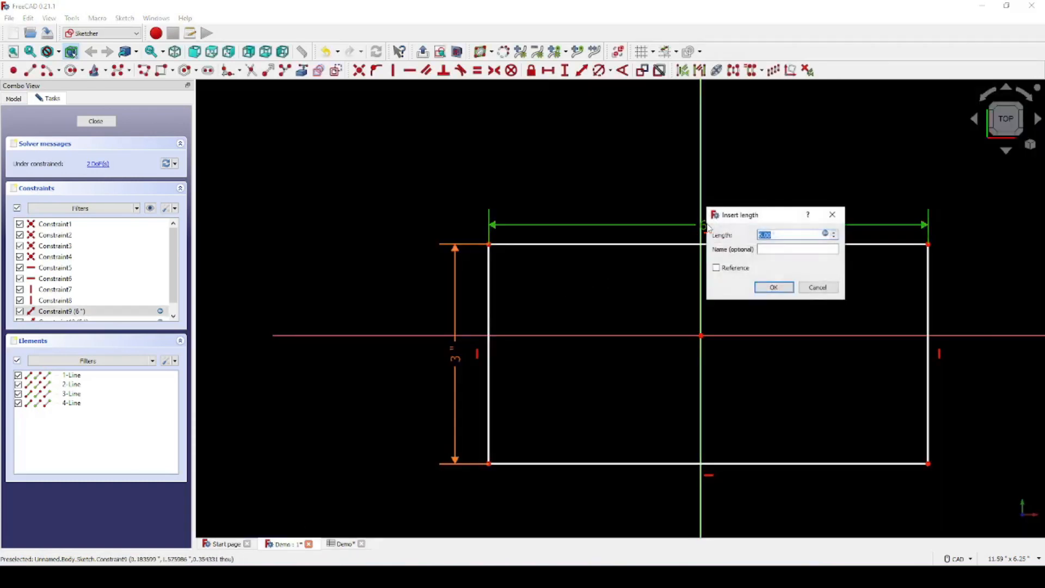
{"action": "left_click", "coordinate": [773, 287]}
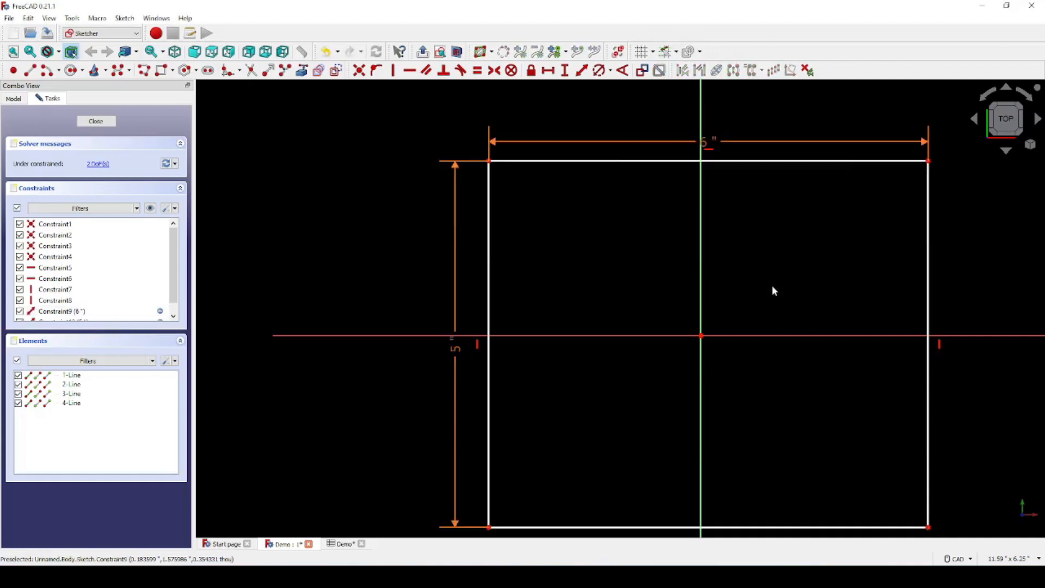
{"action": "mouse_move", "coordinate": [602, 171]}
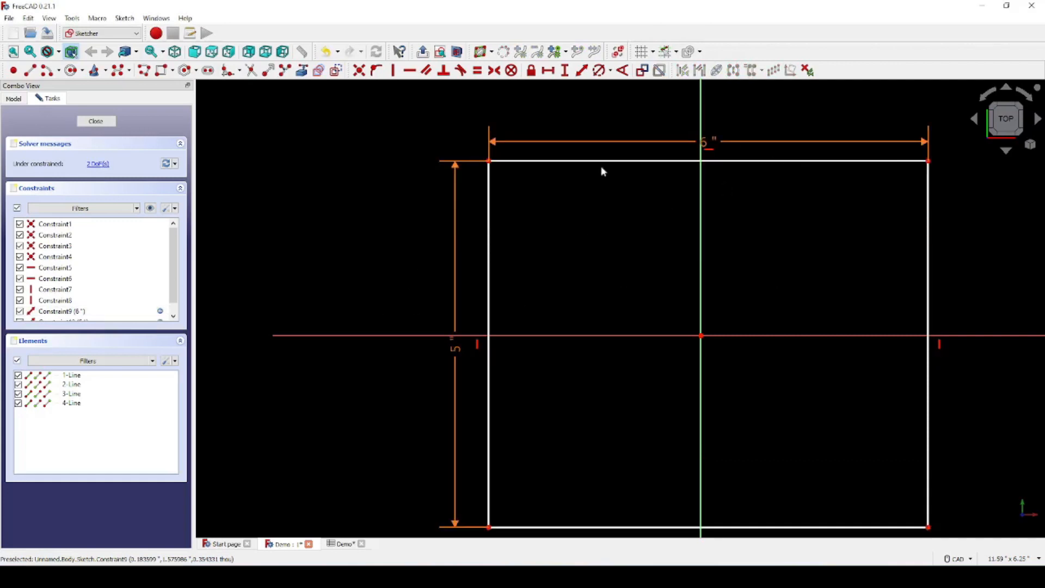
{"action": "mouse_move", "coordinate": [433, 335]}
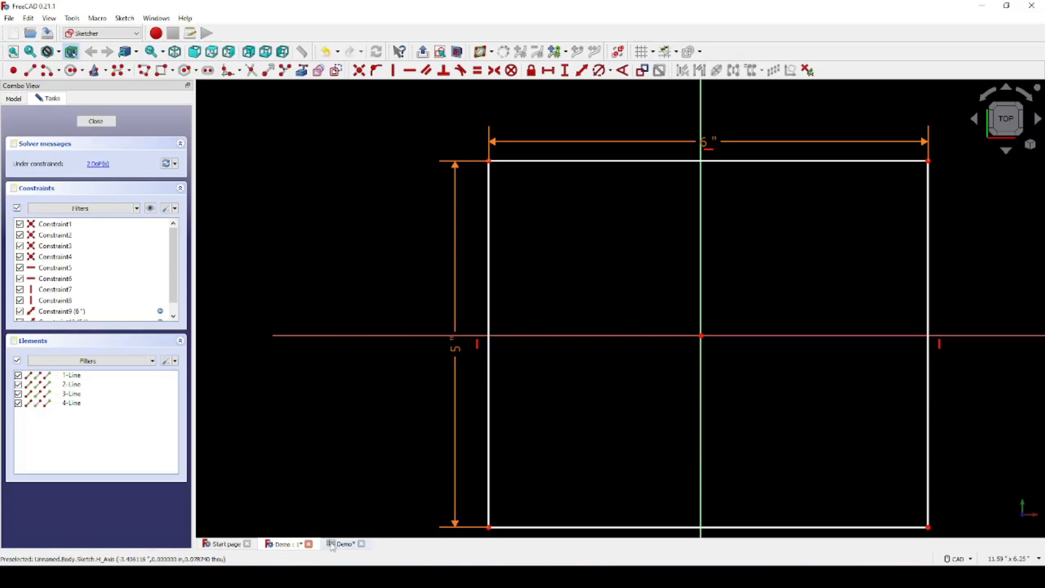
Step: In the spreadsheet, replace the Model Height formula in B3 with a fixed value of 4
{"action": "left_click", "coordinate": [344, 544]}
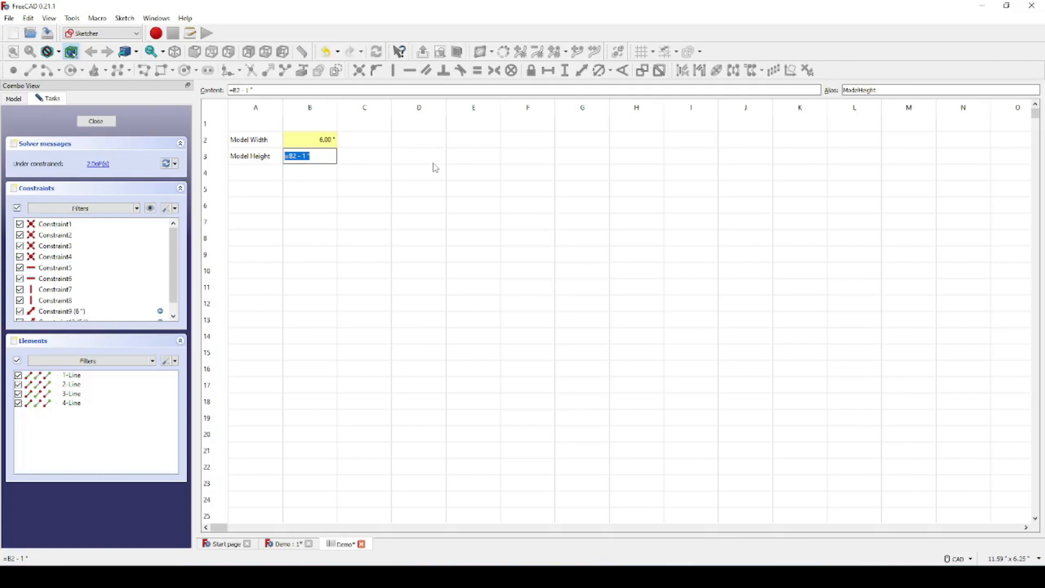
{"action": "type", "text": "4\""}
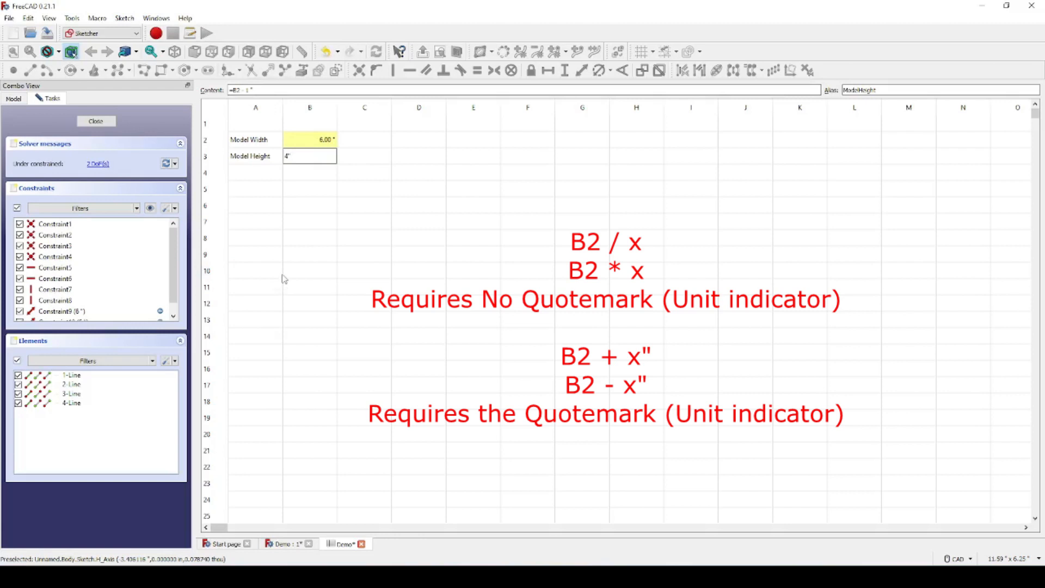
{"action": "mouse_move", "coordinate": [279, 273]}
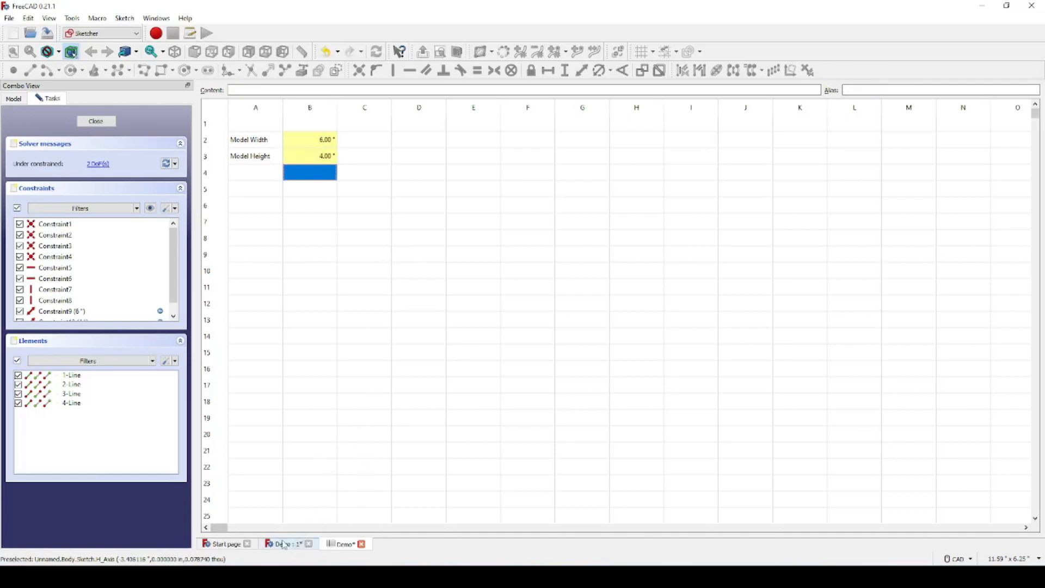
Step: Back in the Demo sketch, confirm the height constraint so the rectangle redraws at 6" by 4"
{"action": "left_click", "coordinate": [286, 544]}
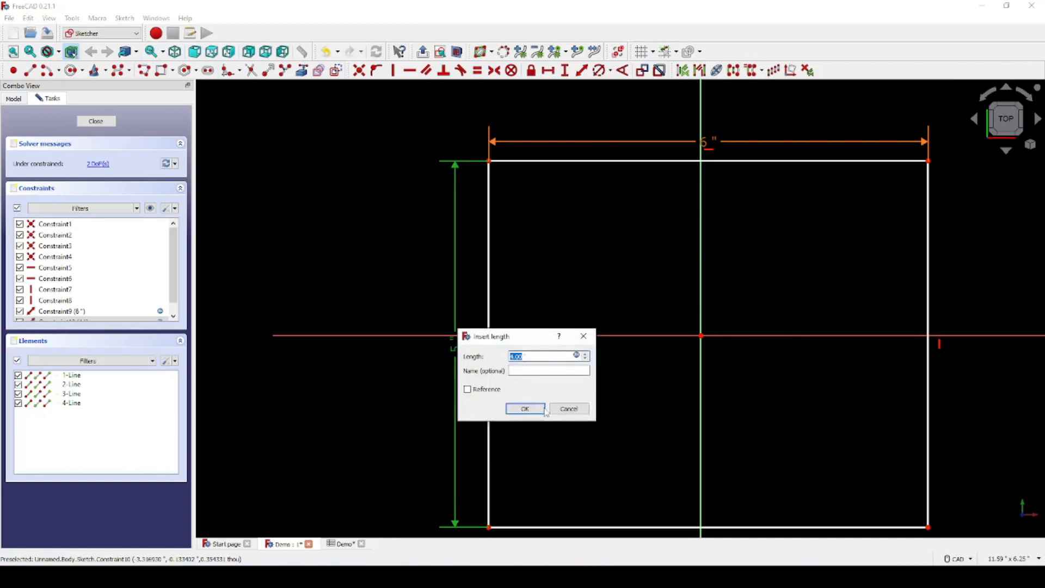
{"action": "left_click", "coordinate": [525, 408]}
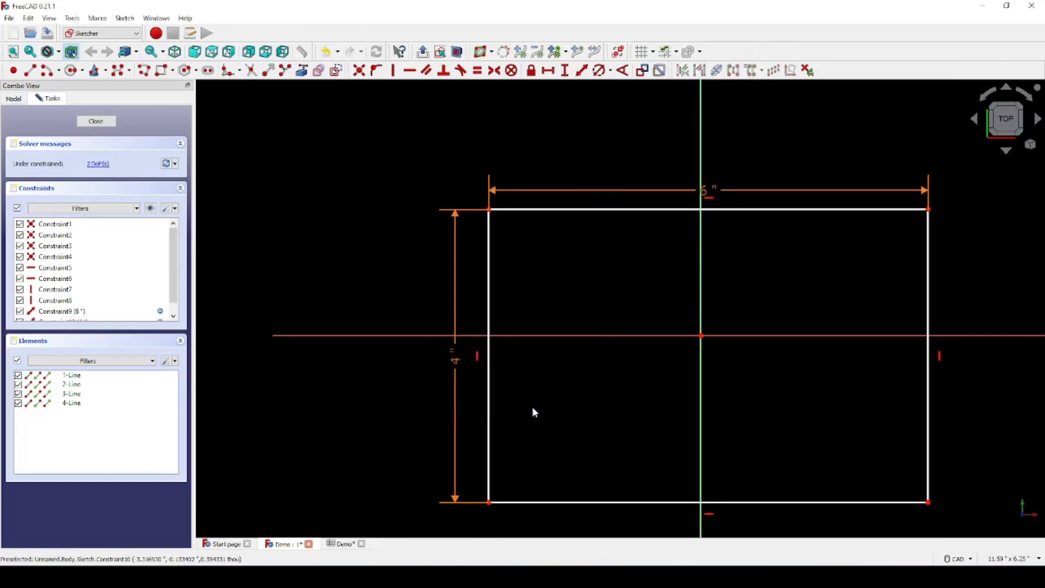
{"action": "mouse_move", "coordinate": [488, 260]}
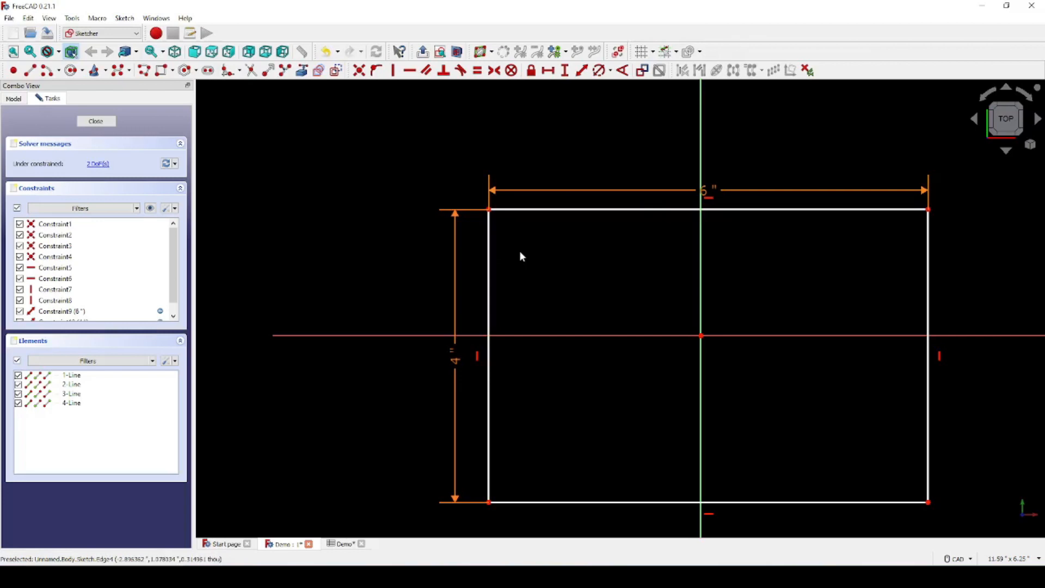
{"action": "mouse_move", "coordinate": [524, 252]}
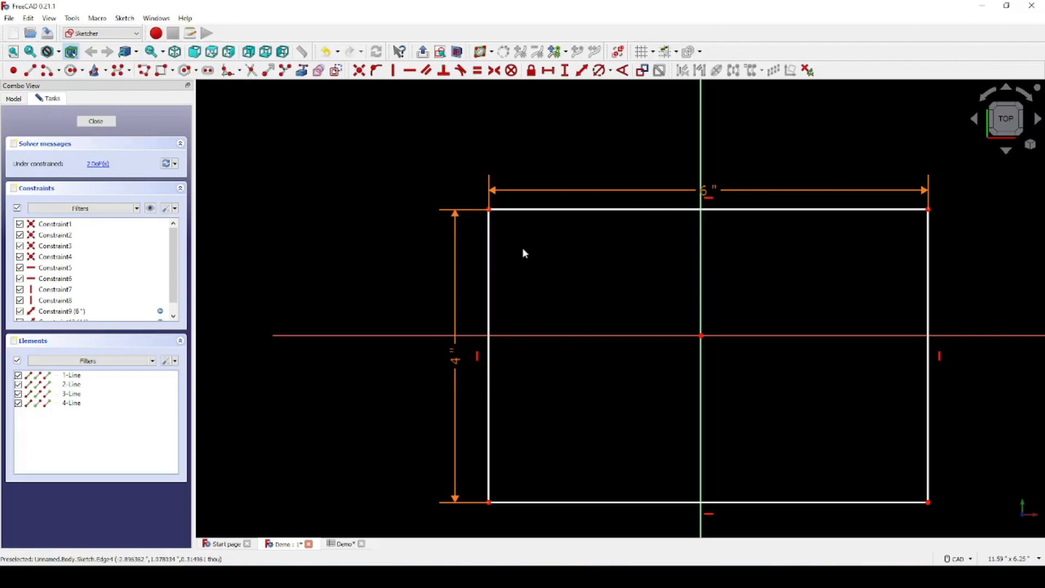